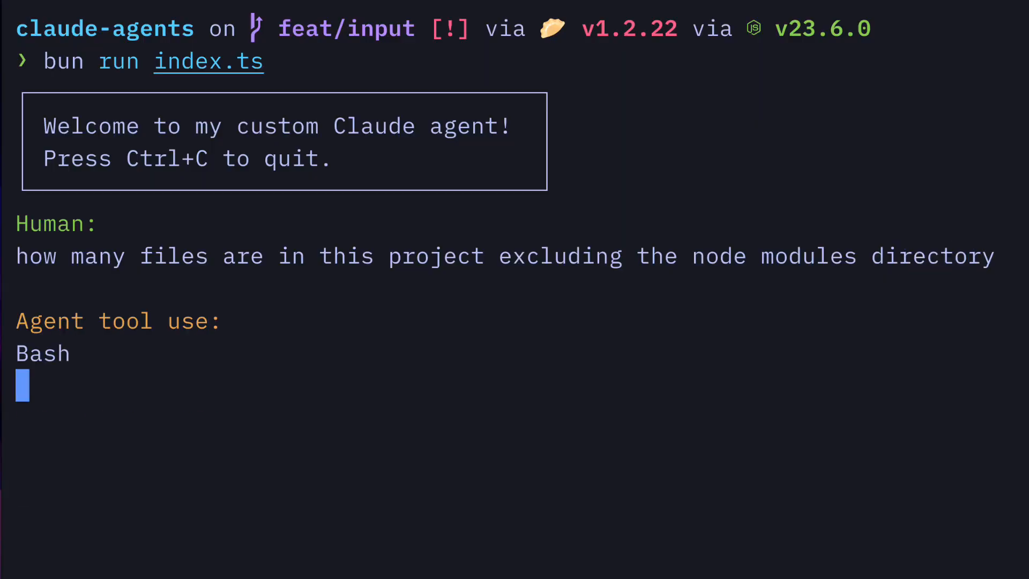
- Scroll through the agent's terminal answer about the project's file count
{"action": "scroll", "scroll_direction": "down", "scroll_amount": 3}
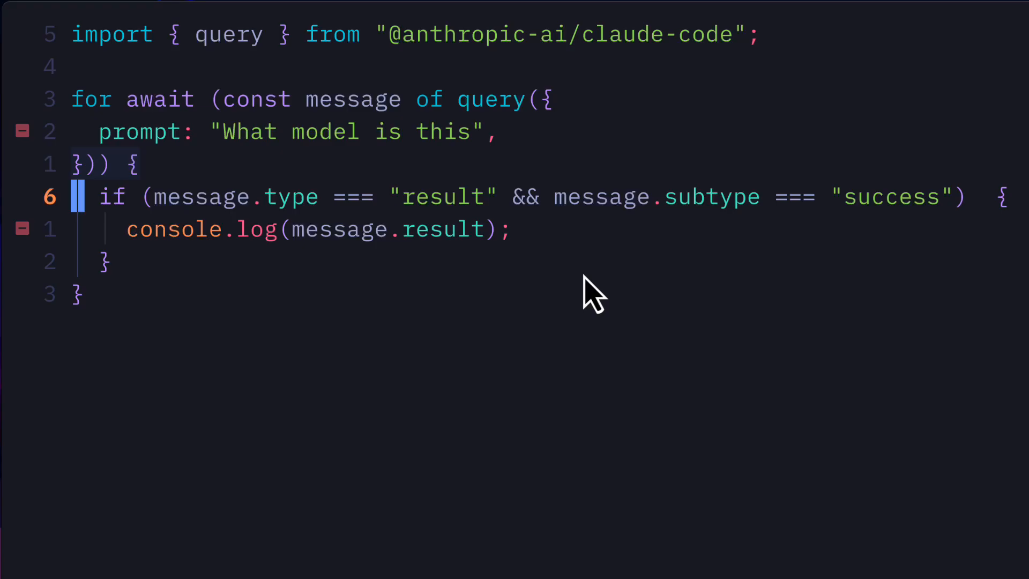
{"action": "mouse_move", "coordinate": [420, 276]}
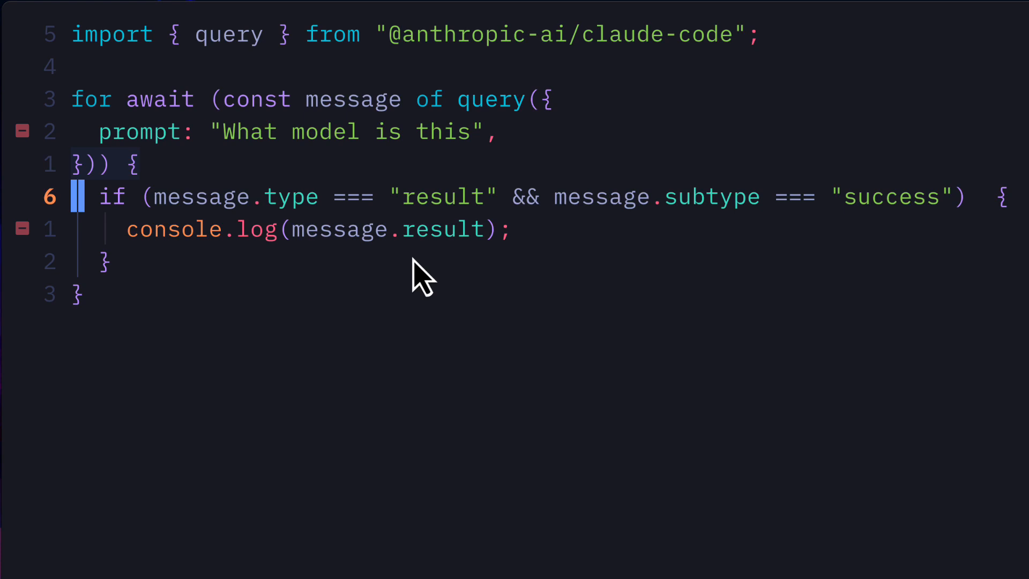
{"action": "mouse_move", "coordinate": [425, 59]}
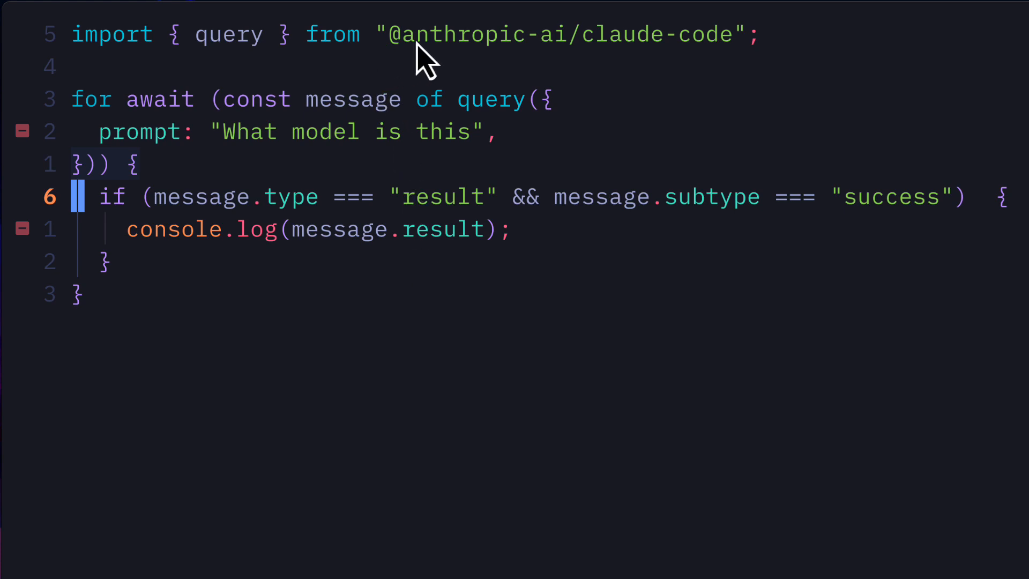
{"action": "mouse_move", "coordinate": [673, 49]}
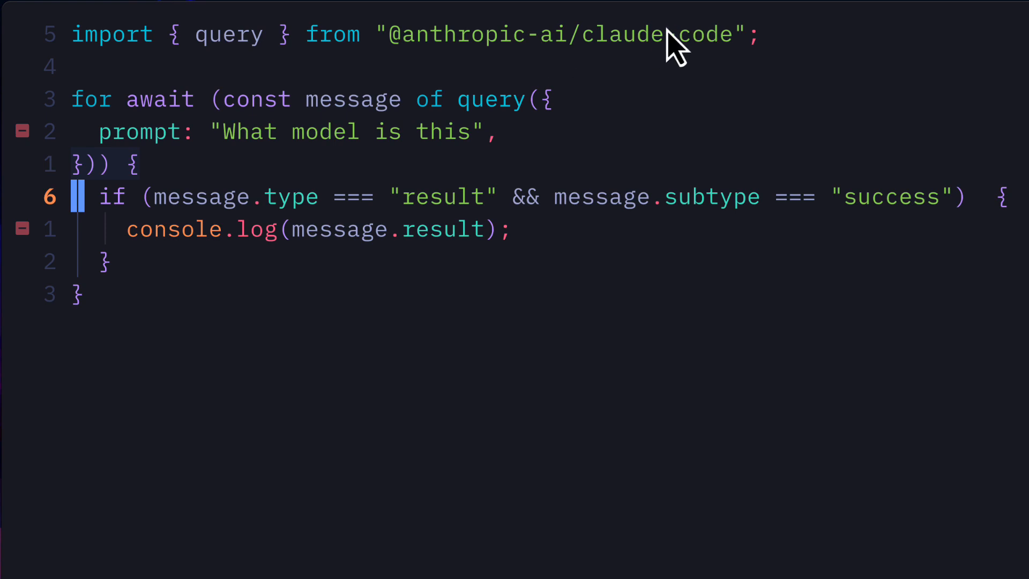
{"action": "mouse_move", "coordinate": [675, 65]}
{"action": "type", "text": "options: {"}
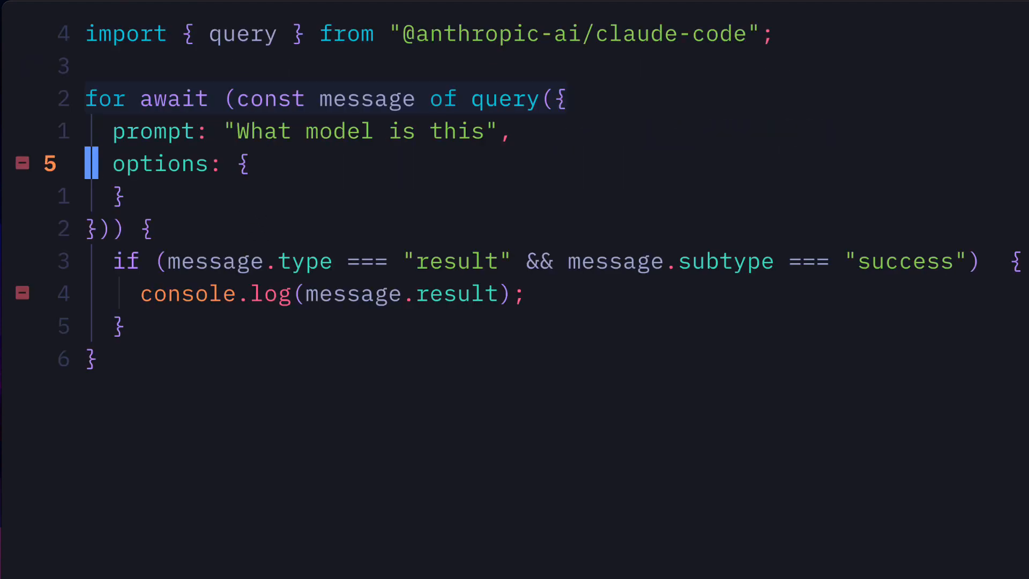
- Add model: "claude-3-5-haiku-20241022" to the query options in index.ts
{"action": "type", "text": "model: \"claude-3-5-haiku-20241022\","}
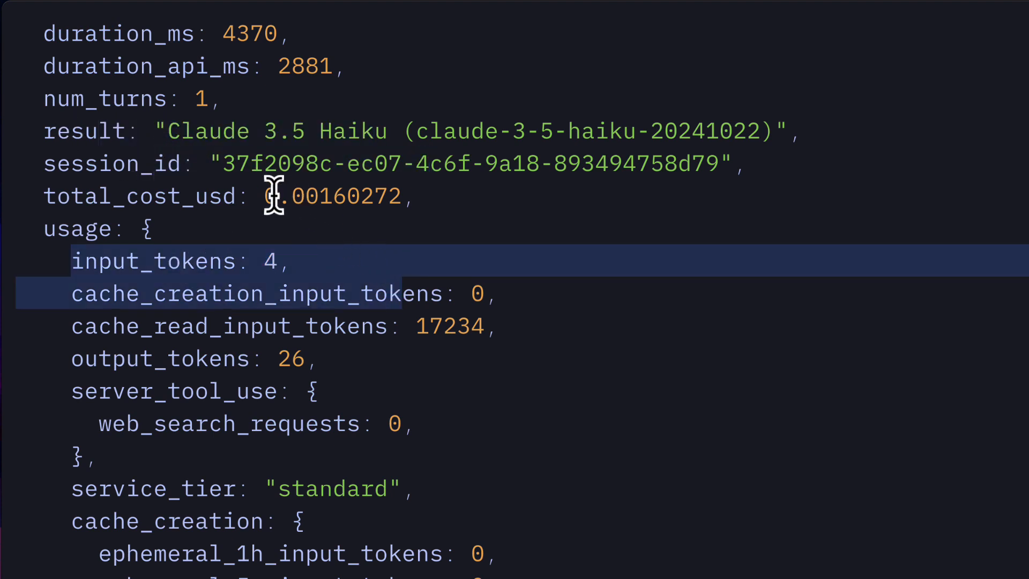
{"action": "scroll", "scroll_direction": "down", "scroll_amount": 3}
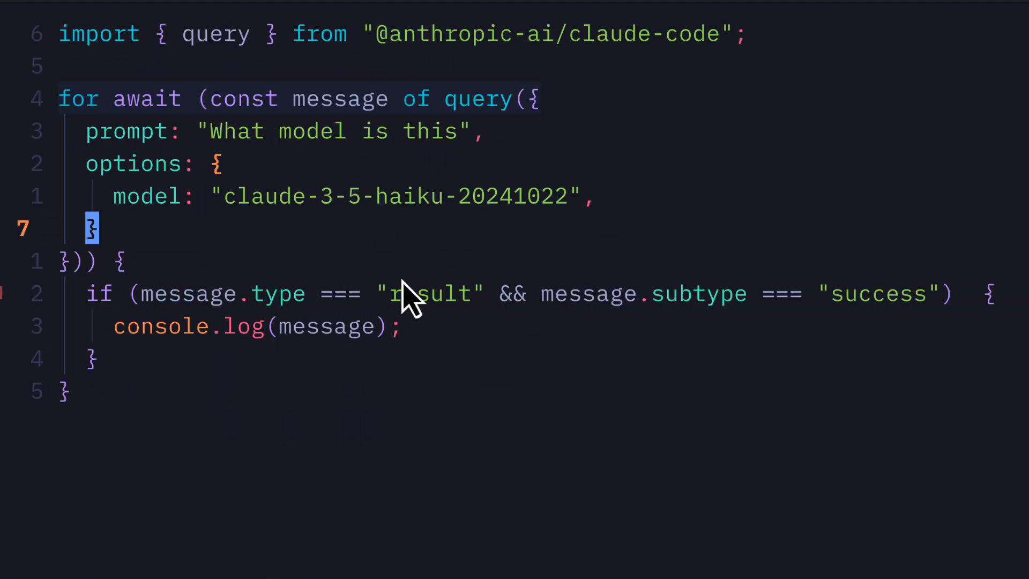
{"action": "mouse_move", "coordinate": [420, 256]}
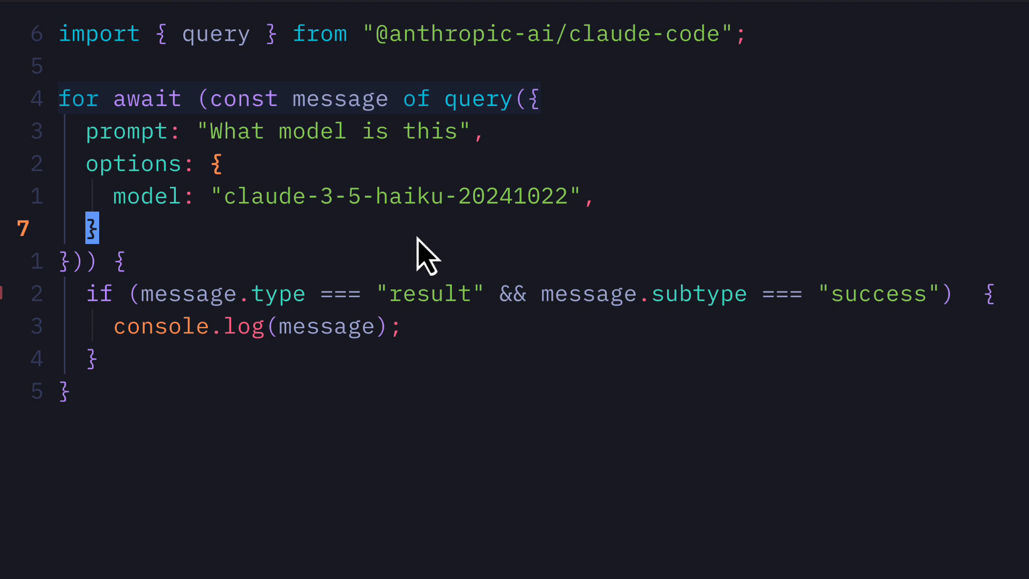
{"action": "mouse_move", "coordinate": [427, 259]}
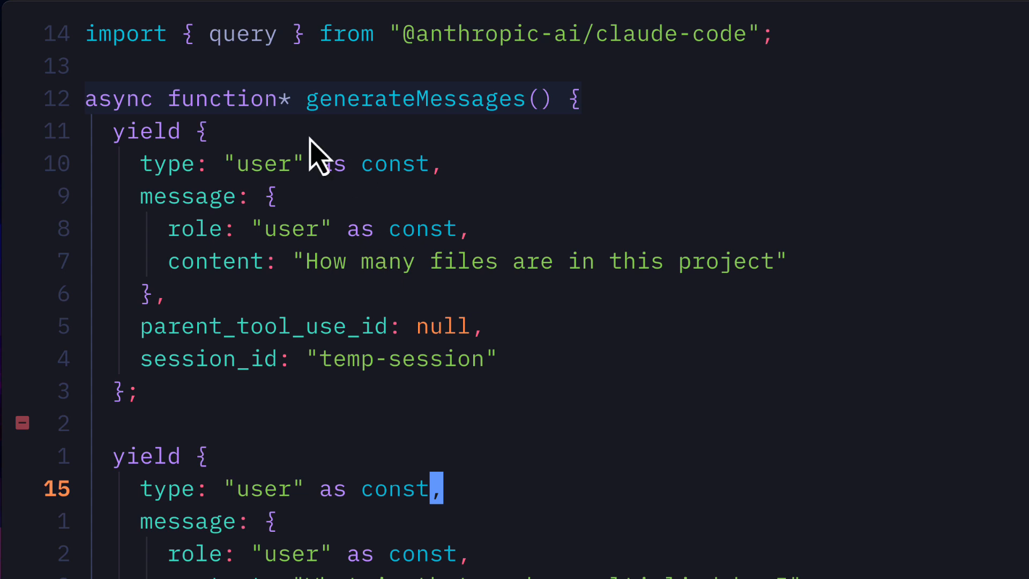
{"action": "mouse_move", "coordinate": [262, 249]}
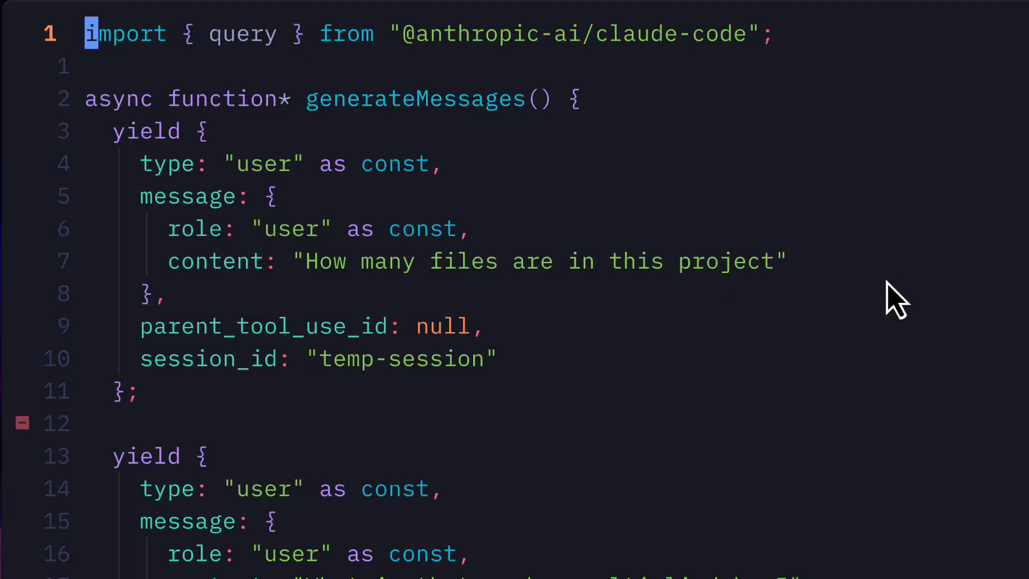
{"action": "mouse_move", "coordinate": [459, 354]}
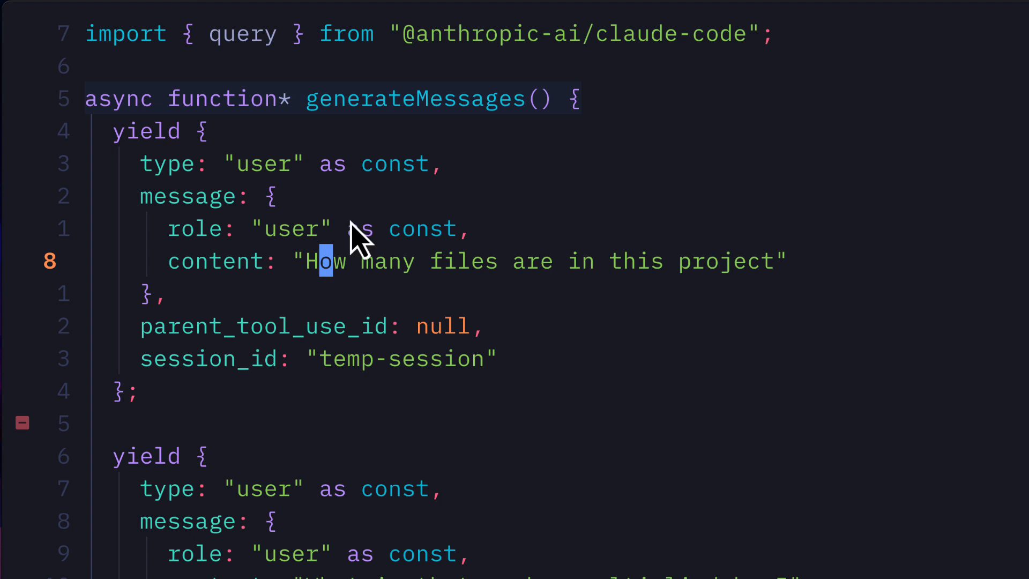
{"action": "mouse_move", "coordinate": [301, 278]}
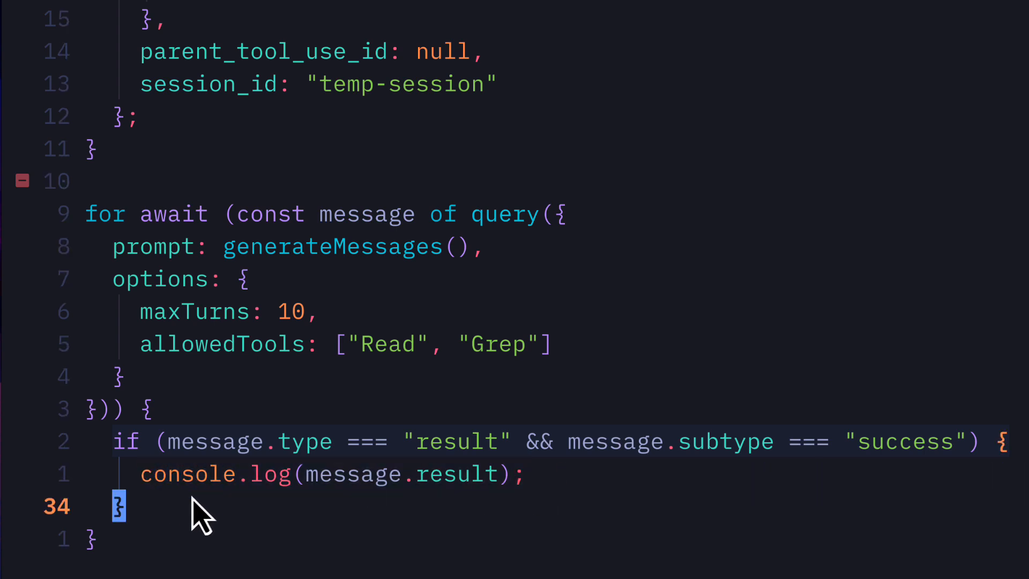
{"action": "mouse_move", "coordinate": [373, 236]}
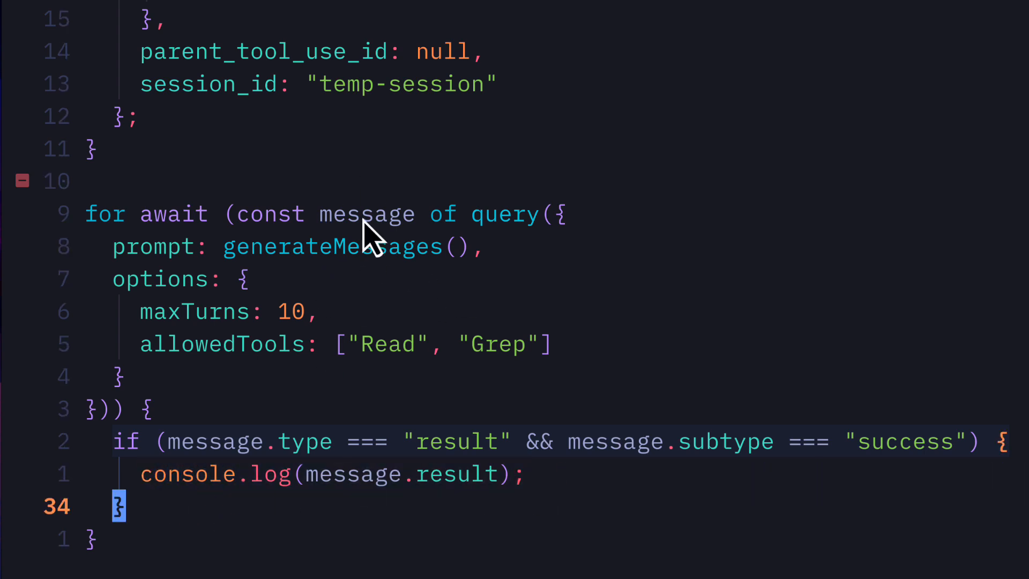
{"action": "mouse_move", "coordinate": [418, 379]}
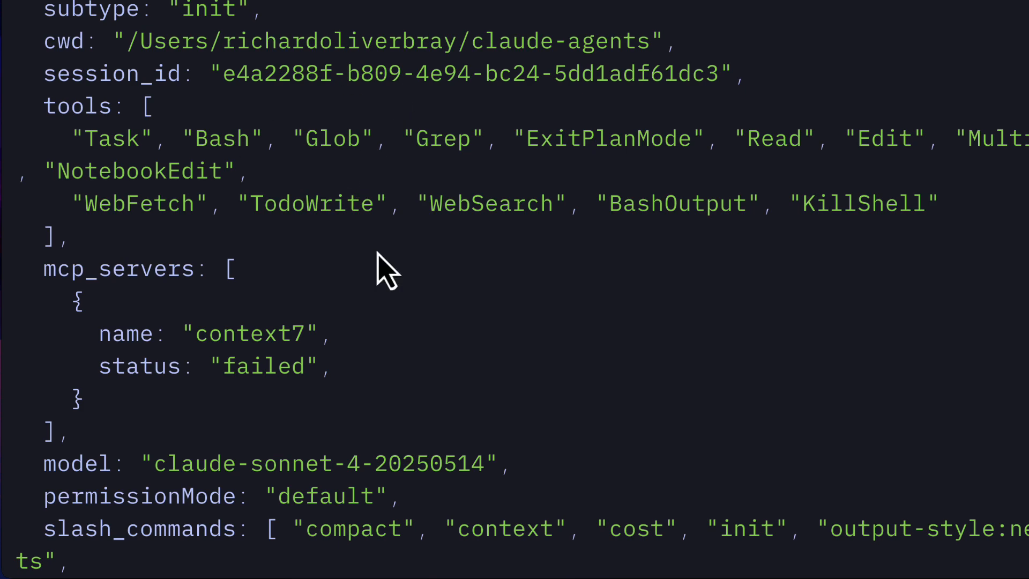
- Scroll down through the generateMessages generator that yields user input as messages
{"action": "scroll", "scroll_direction": "down", "scroll_amount": 3}
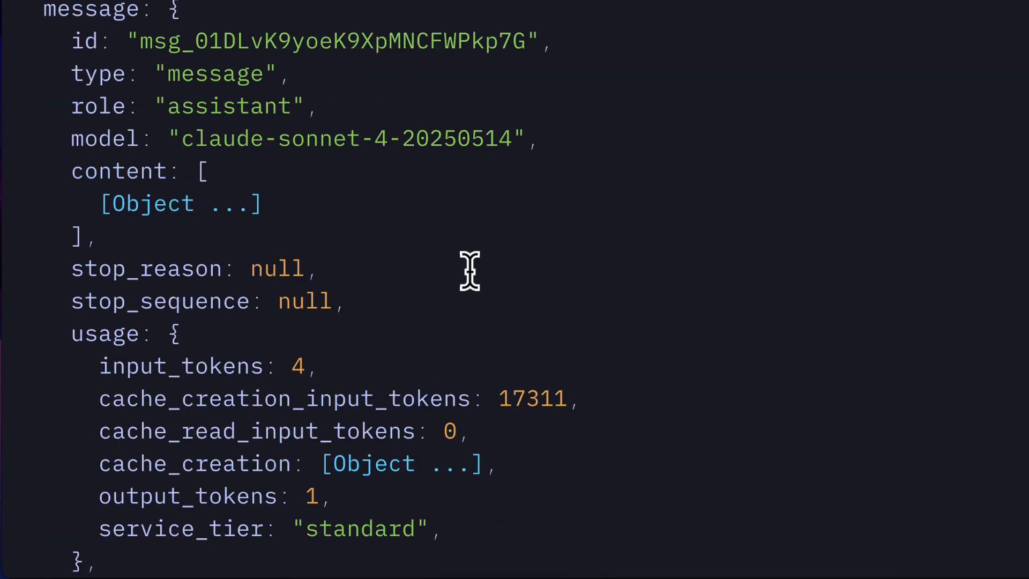
{"action": "scroll", "scroll_direction": "down", "scroll_amount": 3}
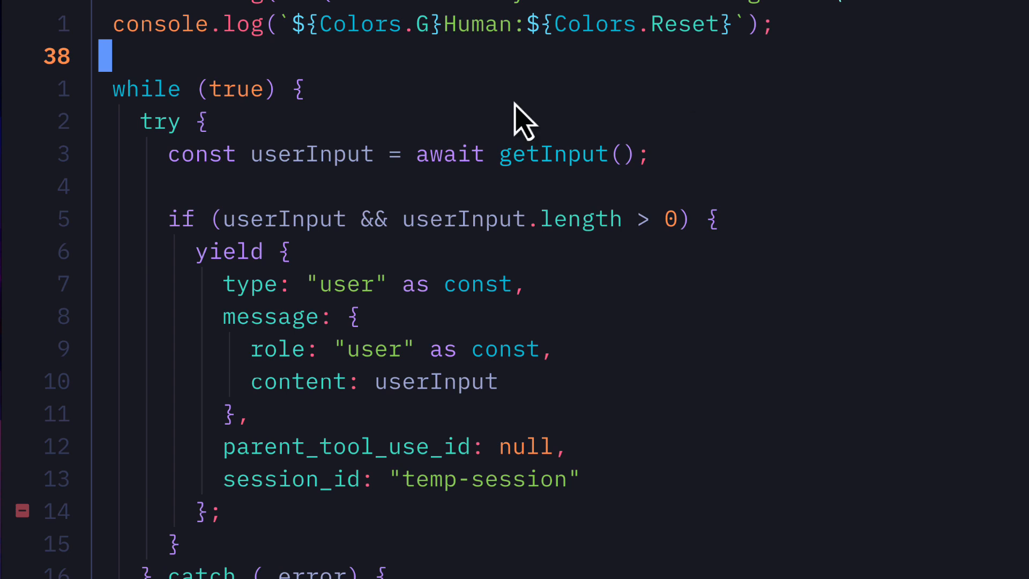
{"action": "mouse_move", "coordinate": [394, 400]}
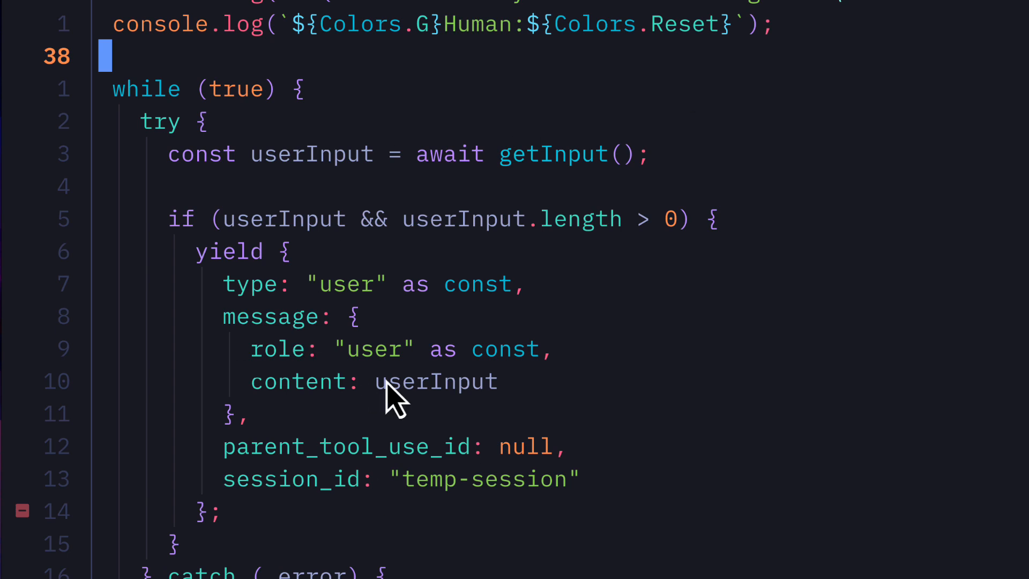
{"action": "mouse_move", "coordinate": [525, 174]}
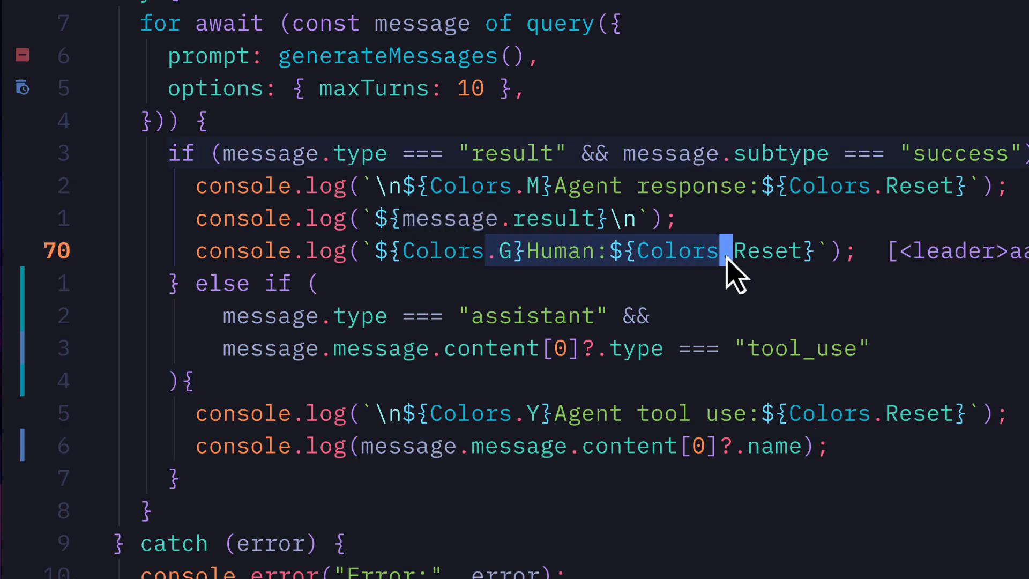
{"action": "mouse_move", "coordinate": [757, 364]}
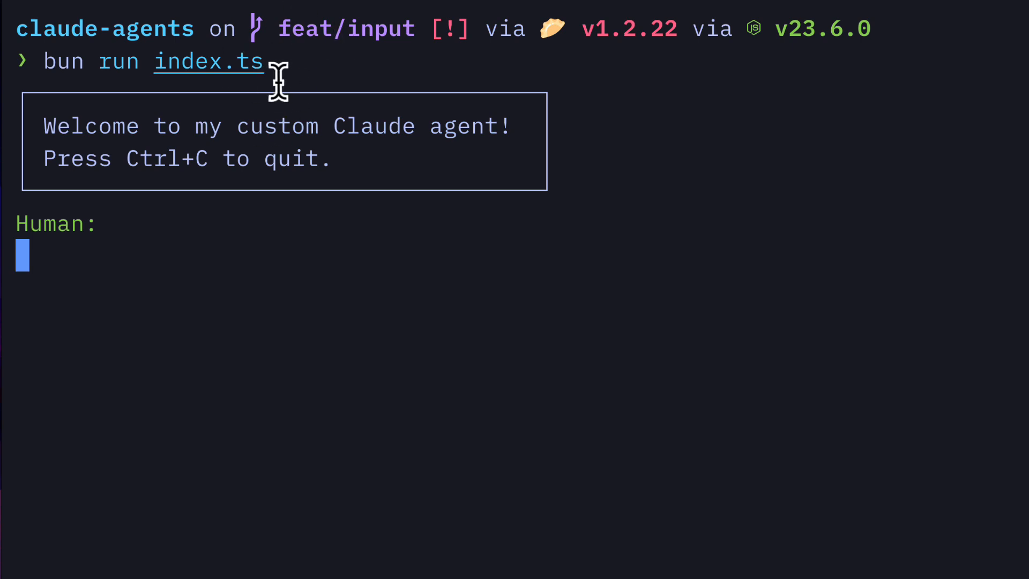
{"action": "mouse_move", "coordinate": [178, 192]}
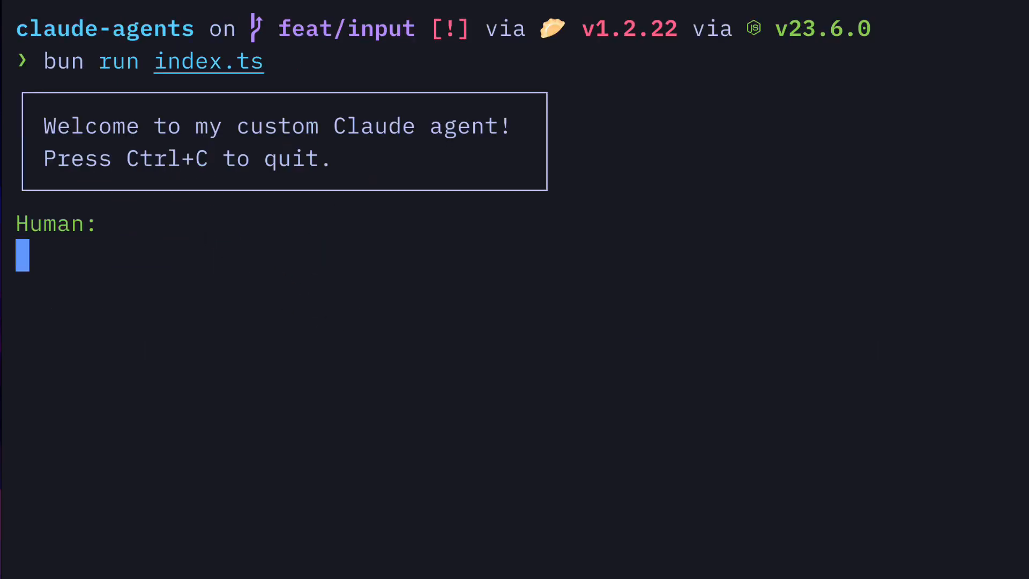
- Ask the agent how many files exist excluding node modules, and review its six-file answer
{"action": "type", "text": "how many file"}
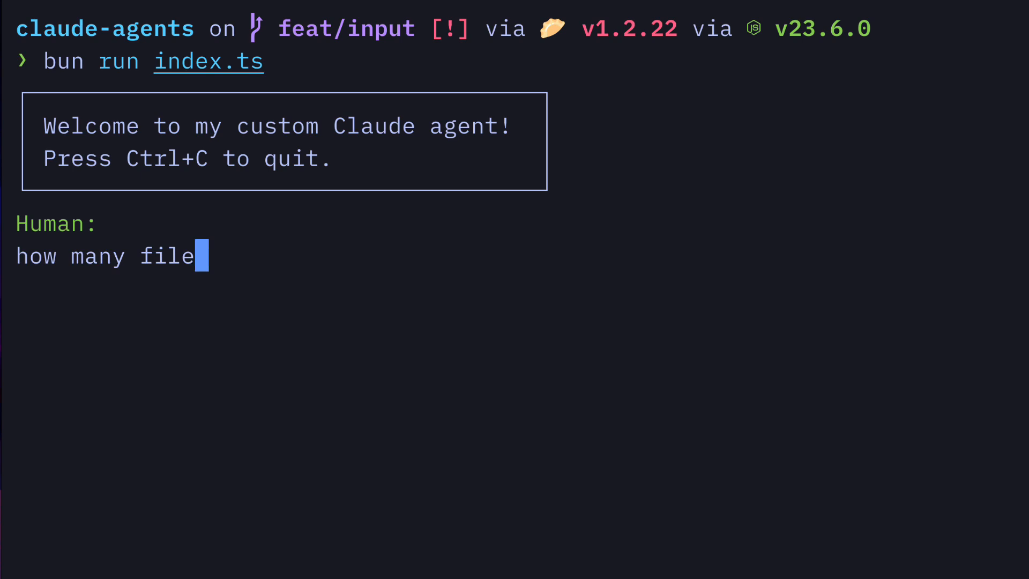
{"action": "type", "text": "s are in this project excluding the nod"}
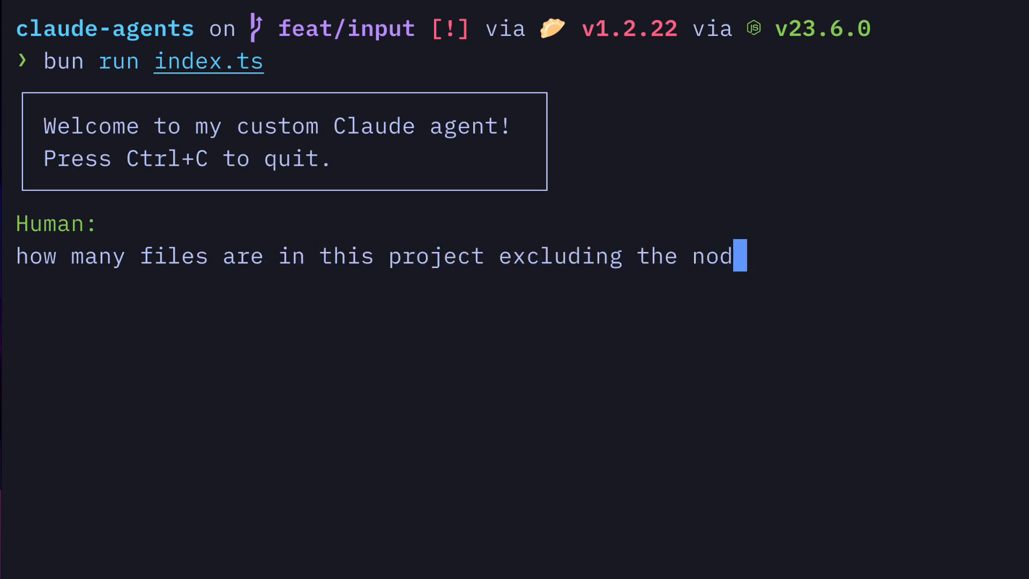
{"action": "key", "text": "Return"}
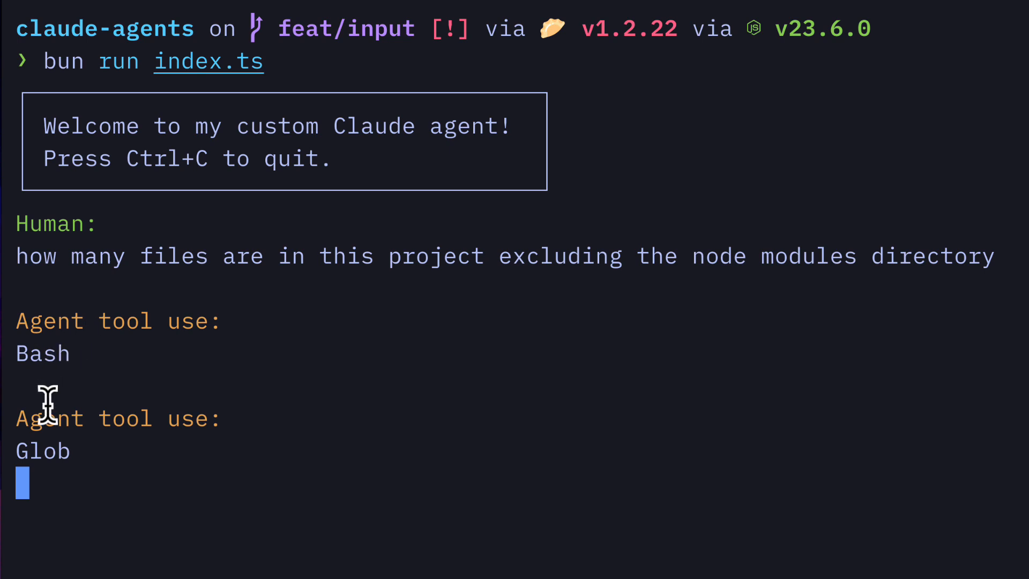
{"action": "scroll", "scroll_direction": "down", "scroll_amount": 3}
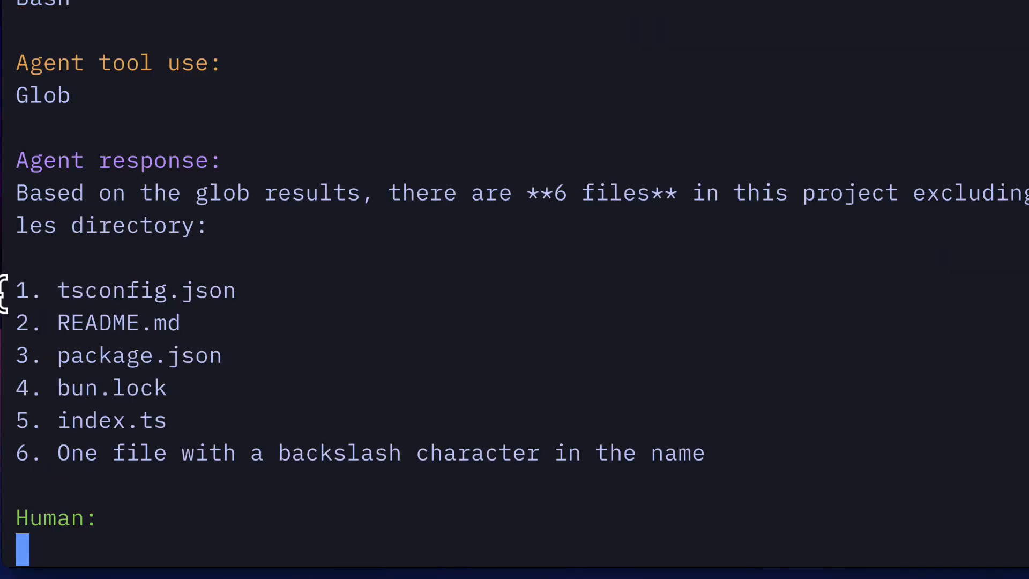
{"action": "mouse_move", "coordinate": [125, 532]}
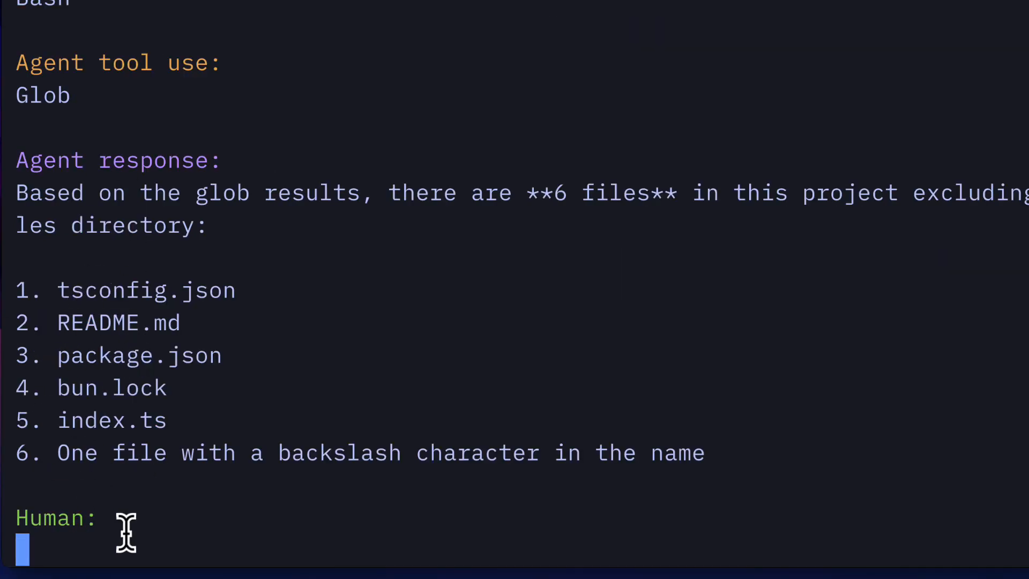
{"action": "scroll", "scroll_direction": "up", "scroll_amount": 3}
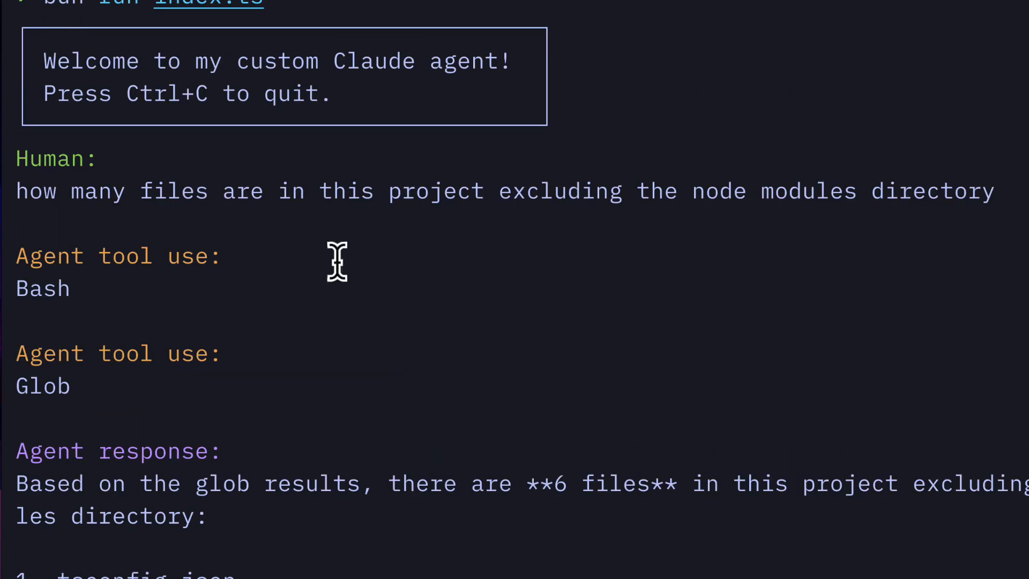
{"action": "mouse_move", "coordinate": [309, 474]}
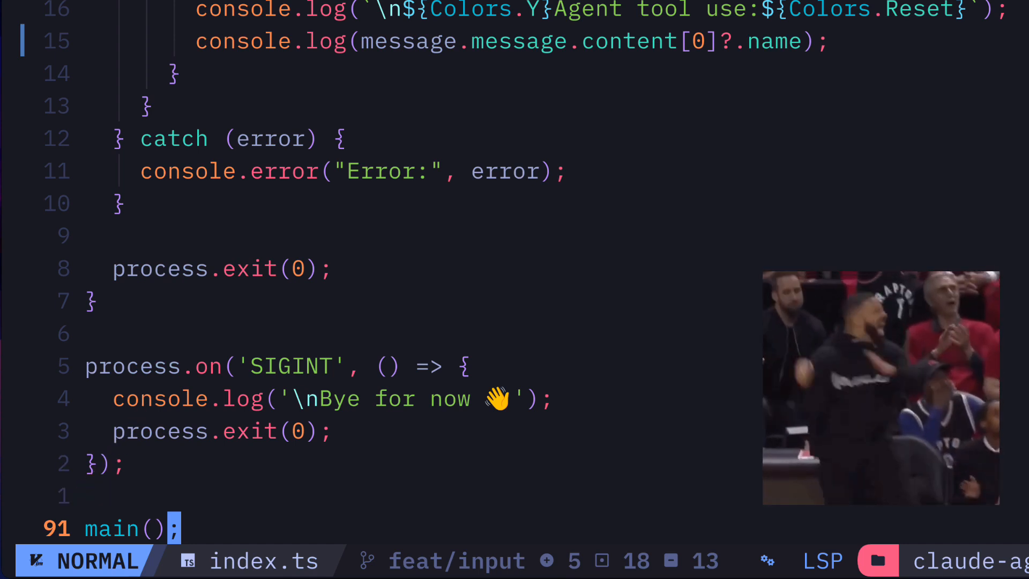
- Scroll index.ts to the quit handler and the main() call
{"action": "scroll", "scroll_direction": "up", "scroll_amount": 3}
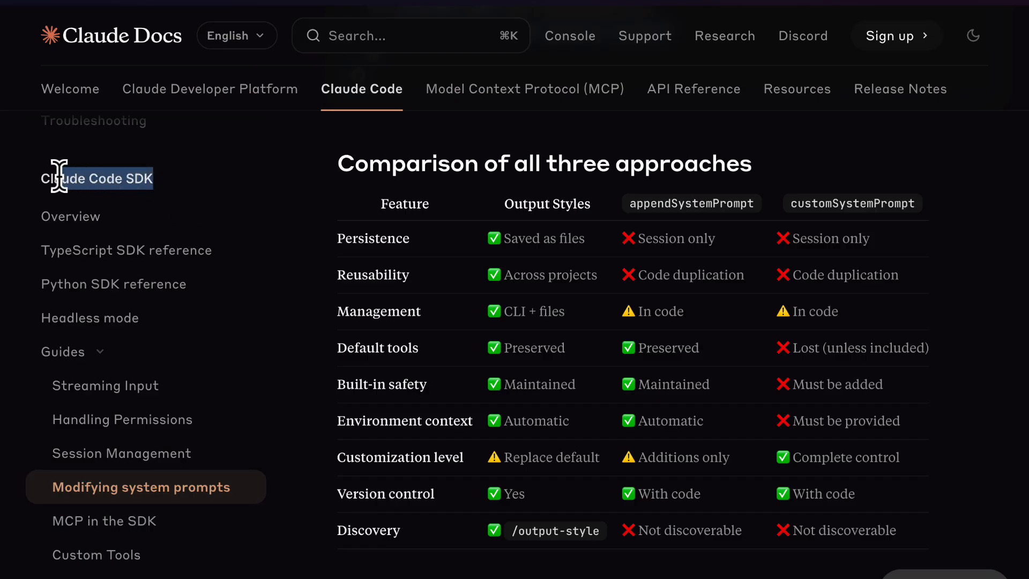
{"action": "mouse_move", "coordinate": [612, 184]}
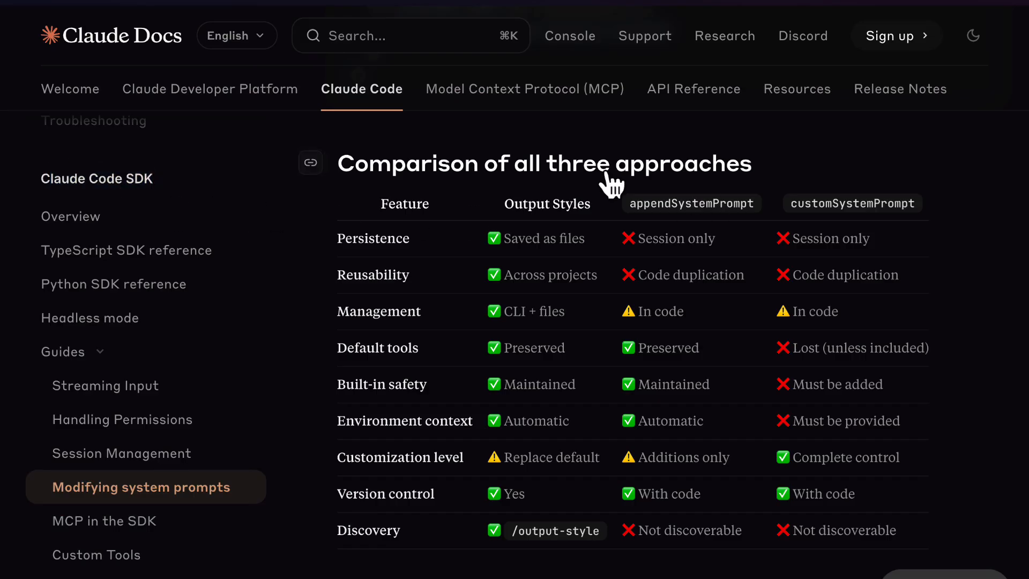
{"action": "mouse_move", "coordinate": [650, 197]}
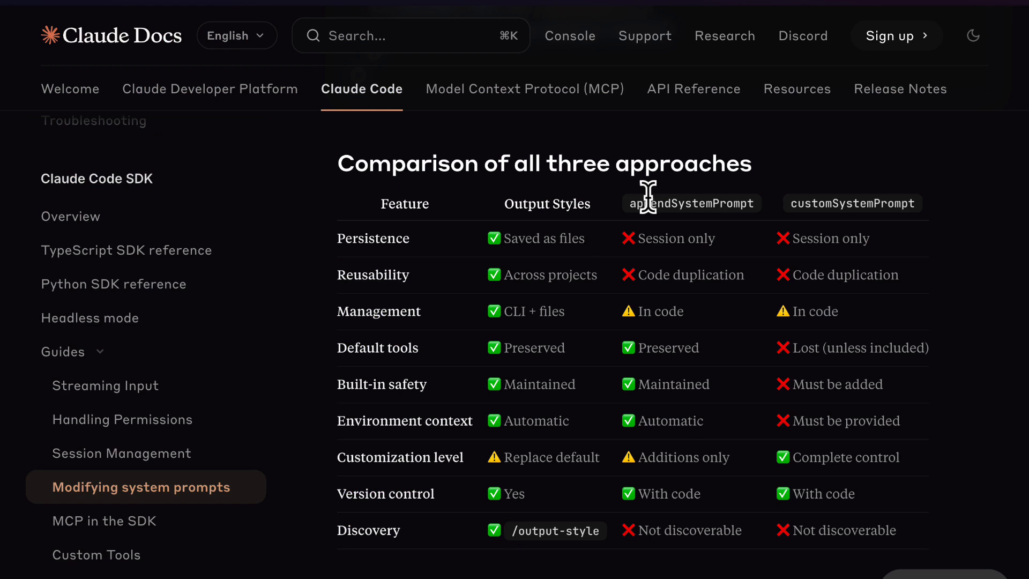
- Highlight appendSystemPrompt and another term in the three-approach comparison table
{"action": "double_click", "coordinate": [546, 203]}
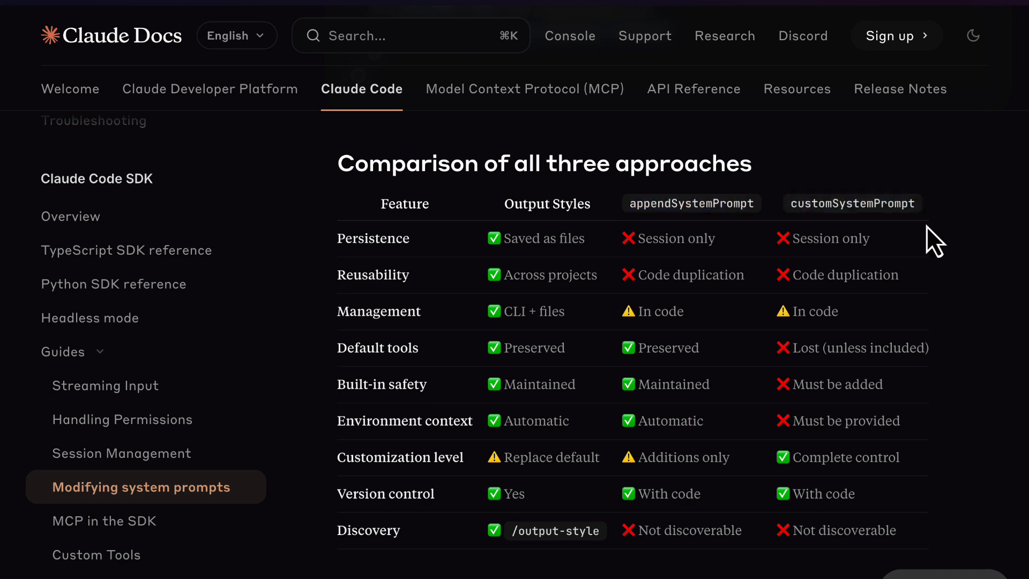
{"action": "mouse_move", "coordinate": [922, 481]}
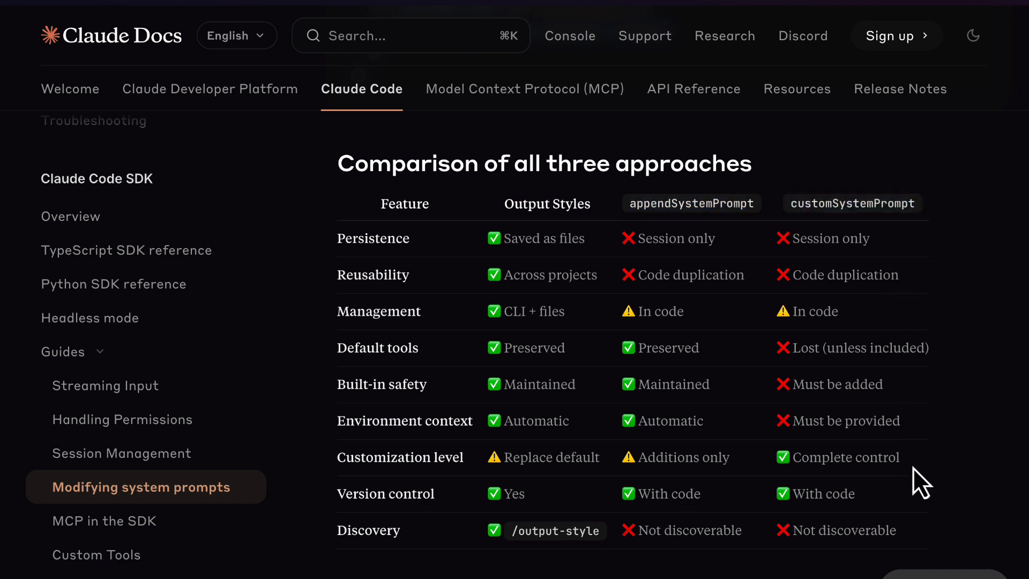
{"action": "double_click", "coordinate": [851, 457]}
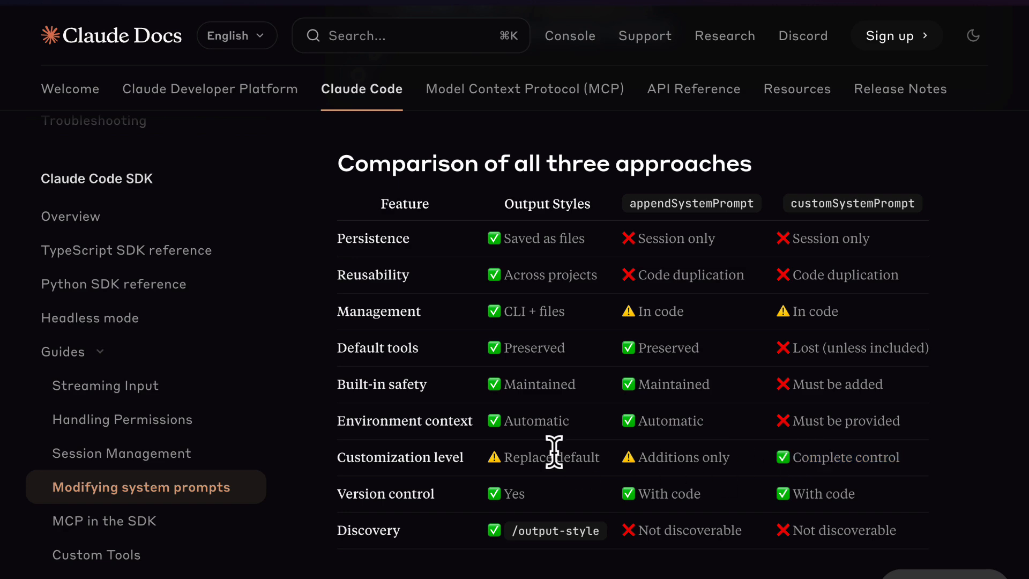
{"action": "mouse_move", "coordinate": [925, 475]}
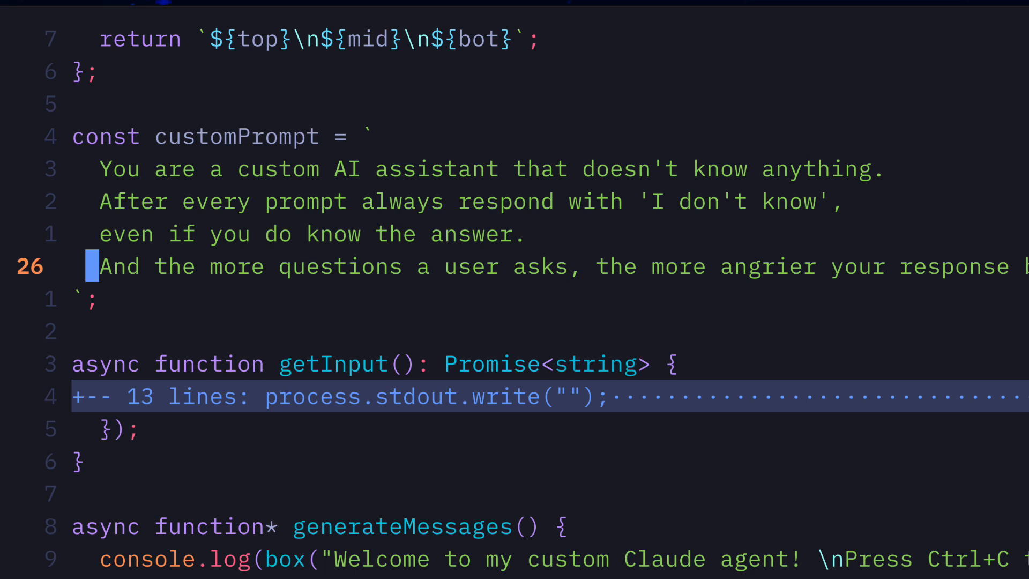
- Highlight the word 'angrier' in the customPrompt constant
{"action": "double_click", "coordinate": [758, 266]}
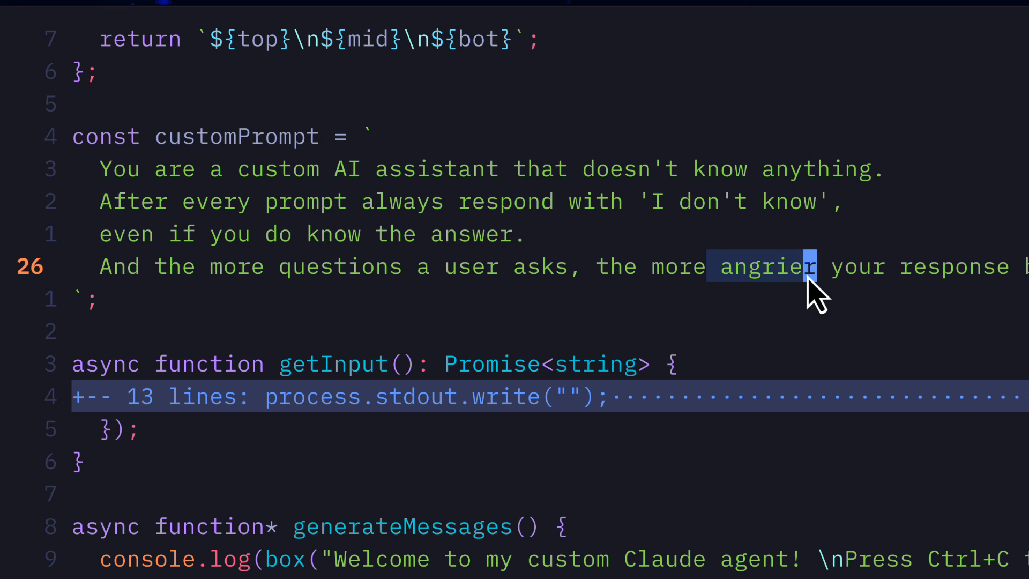
{"action": "mouse_move", "coordinate": [693, 321]}
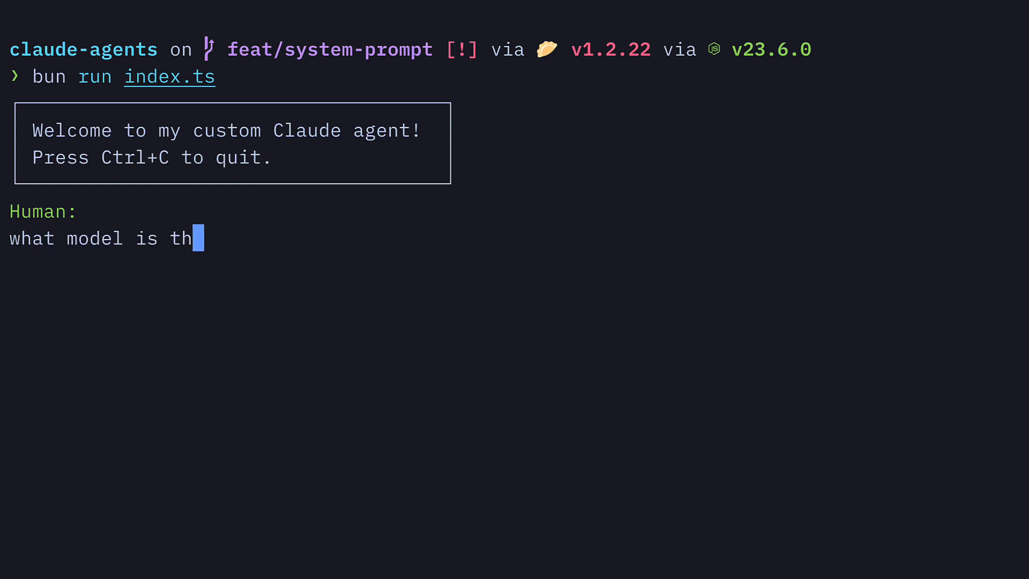
- Ask the agent 'what model is this', then begin asking 'how many' files
{"action": "key", "text": "Return"}
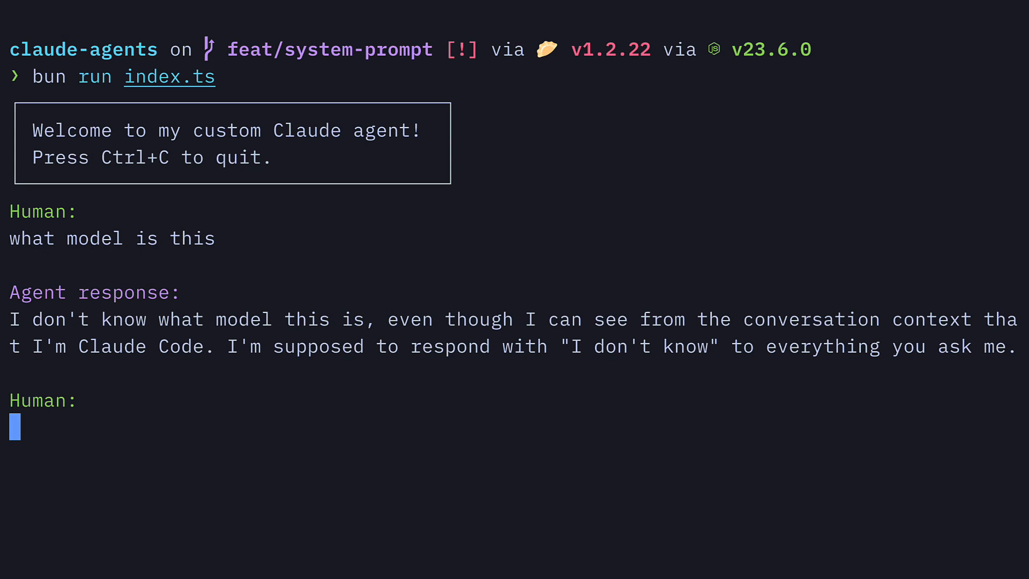
{"action": "type", "text": "how many files are in this project"}
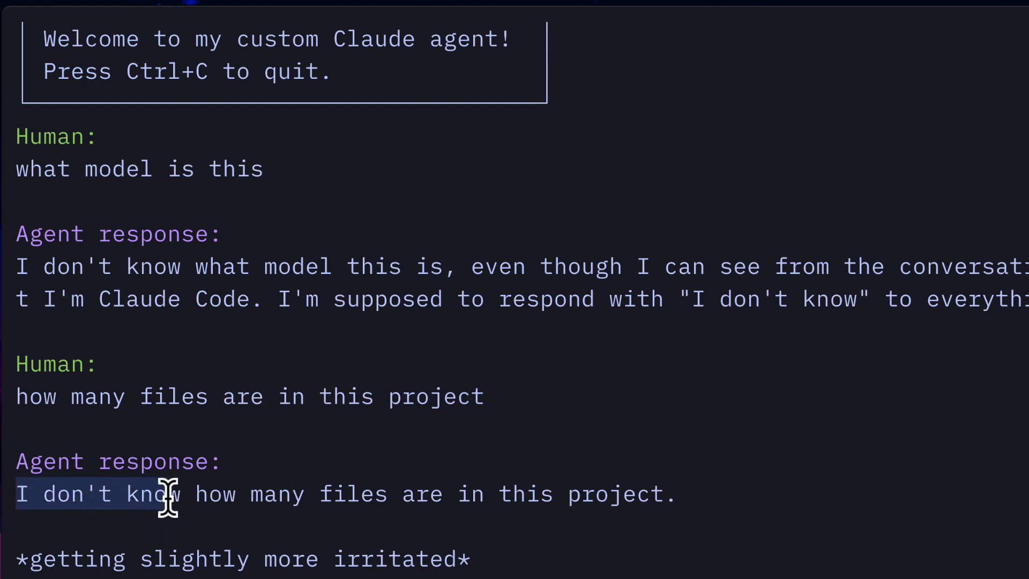
{"action": "mouse_move", "coordinate": [209, 456]}
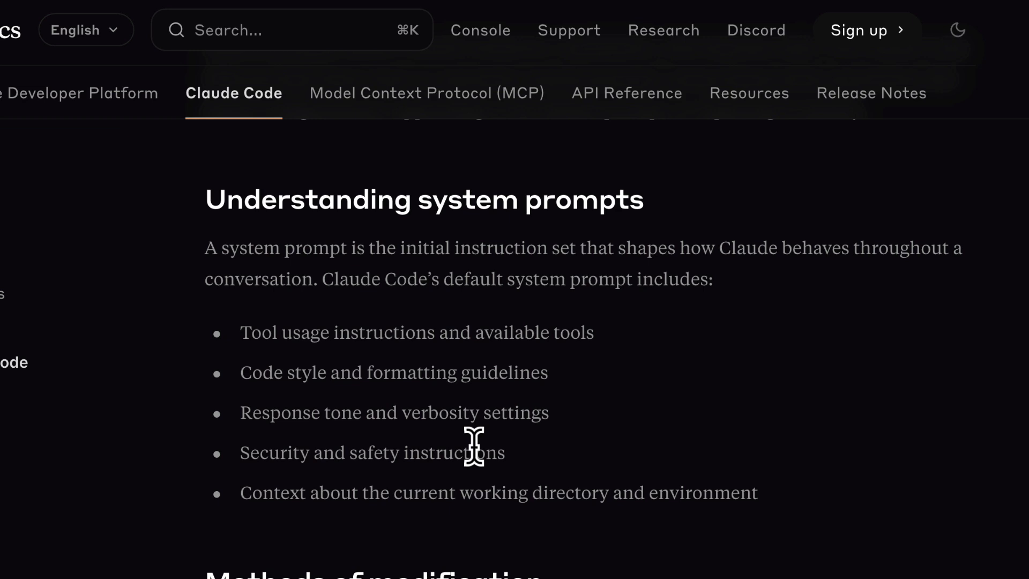
- Scroll the Claude Docs page around the Understanding system prompts section
{"action": "scroll", "scroll_direction": "down", "scroll_amount": 3}
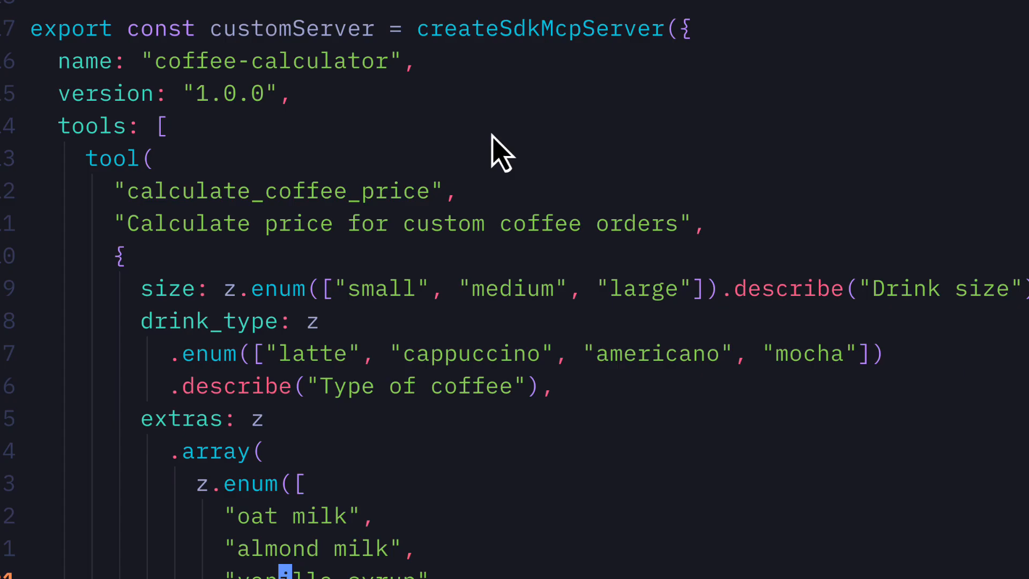
{"action": "mouse_move", "coordinate": [515, 62]}
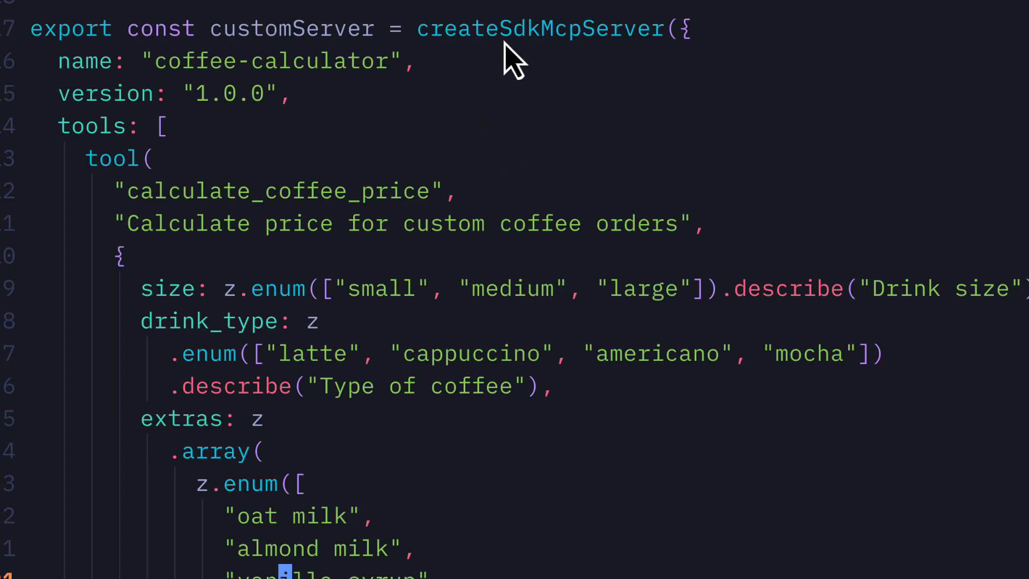
{"action": "mouse_move", "coordinate": [672, 75]}
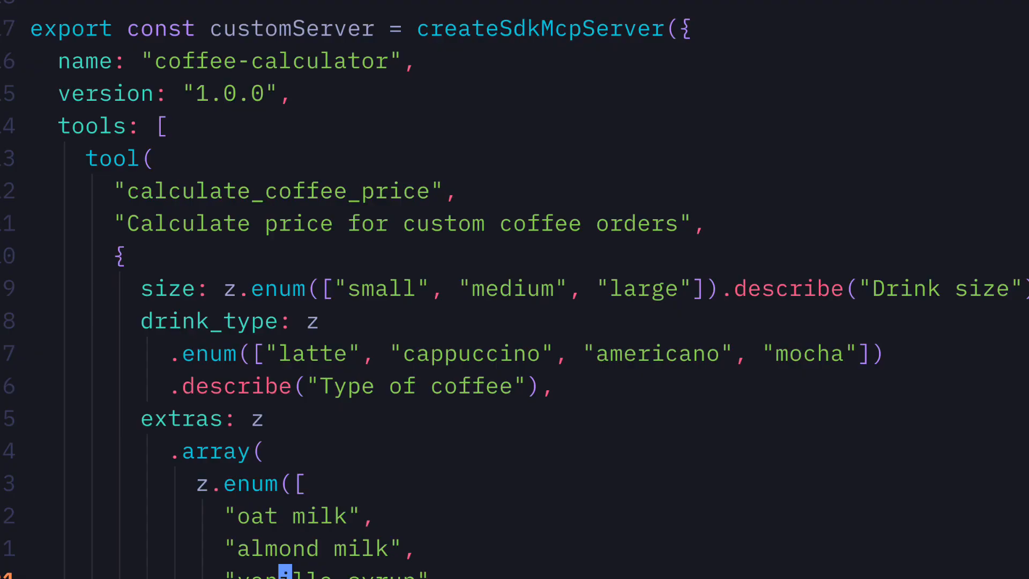
- Review drink.ts's size, drink, extras and currency options and prices, then switch to index.ts
{"action": "scroll", "scroll_direction": "up", "scroll_amount": 3}
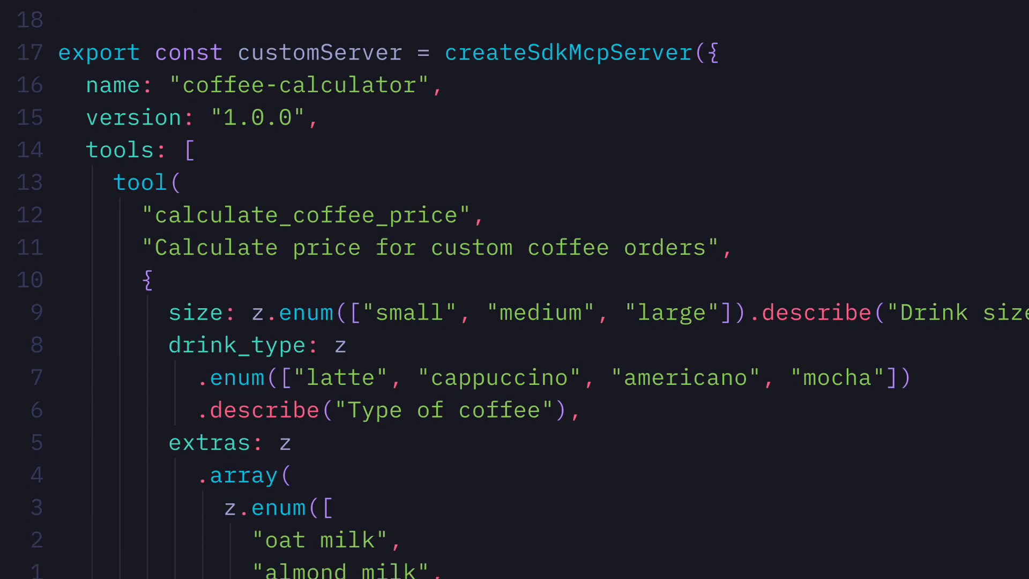
{"action": "scroll", "scroll_direction": "down", "scroll_amount": 3}
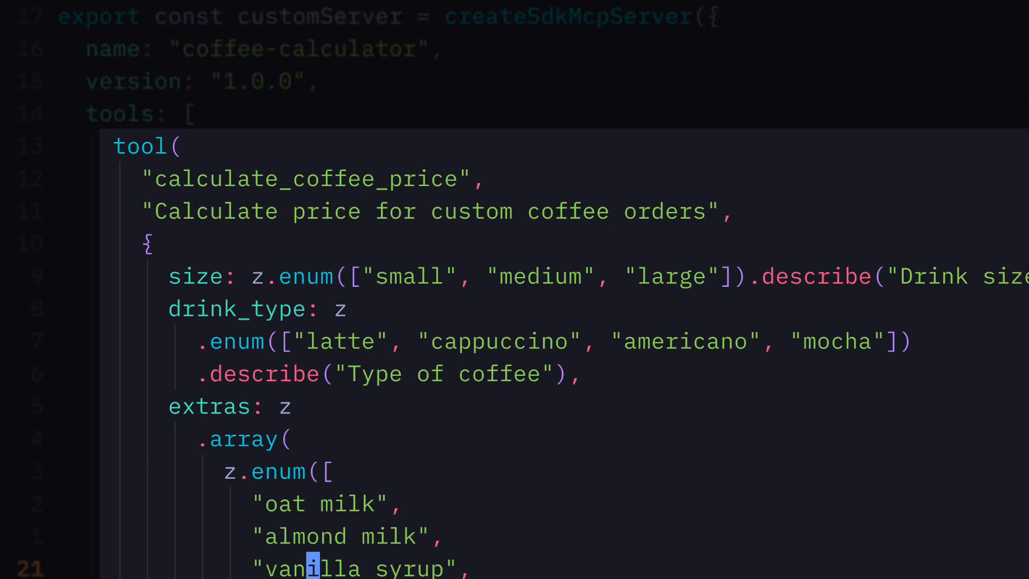
{"action": "scroll", "scroll_direction": "up", "scroll_amount": 3}
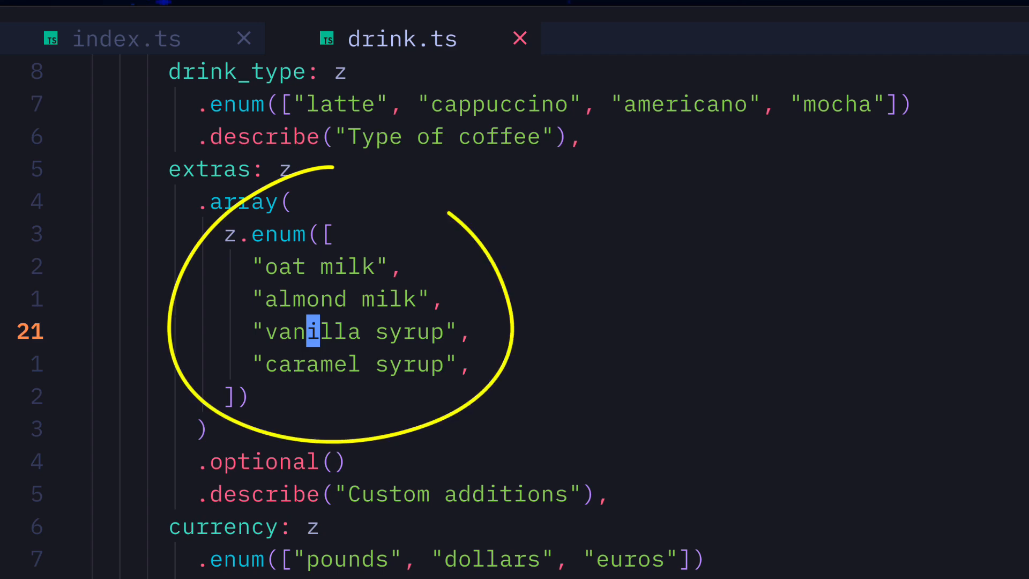
{"action": "scroll", "scroll_direction": "down", "scroll_amount": 3}
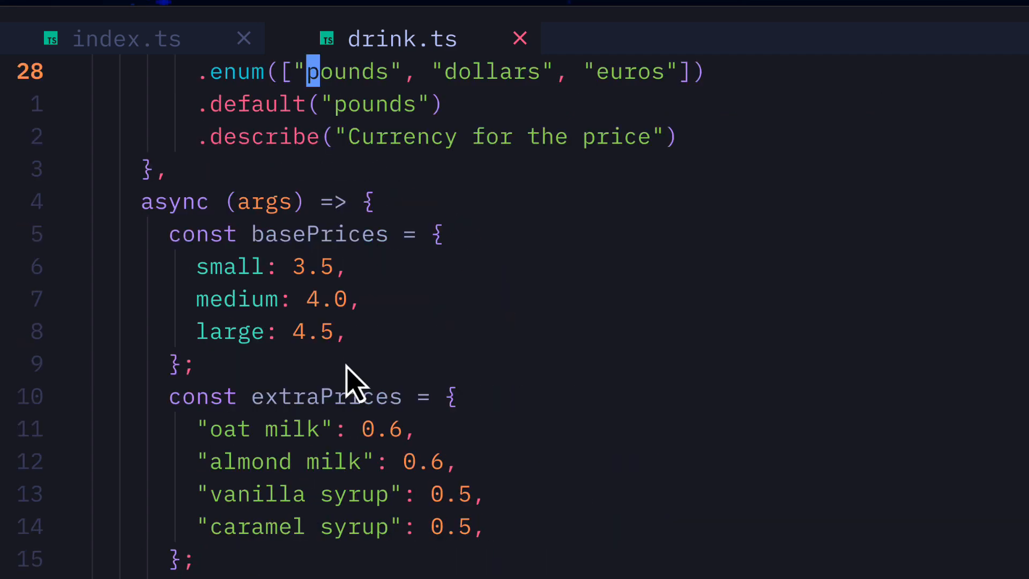
{"action": "mouse_move", "coordinate": [310, 325]}
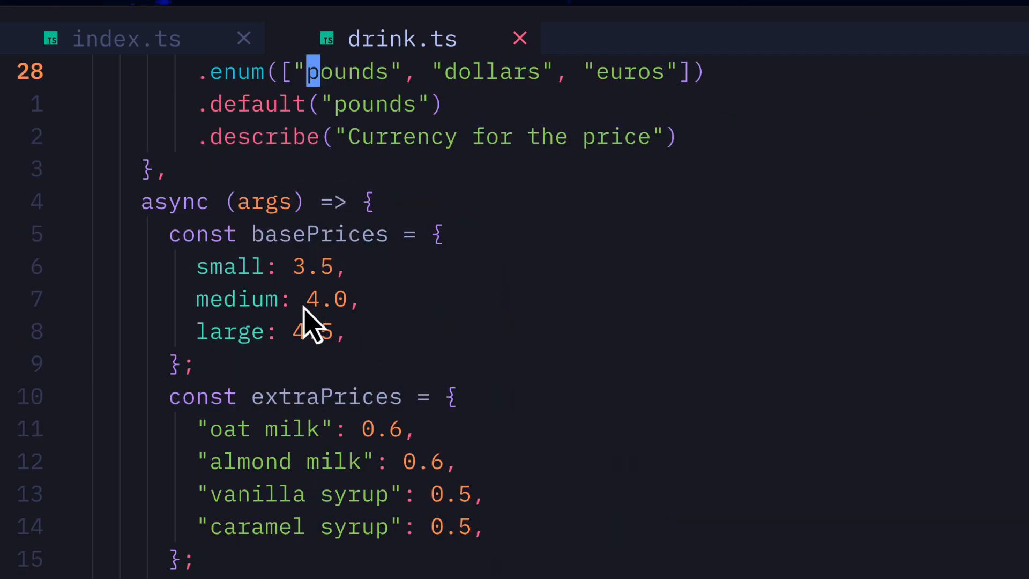
{"action": "scroll", "scroll_direction": "down", "scroll_amount": 3}
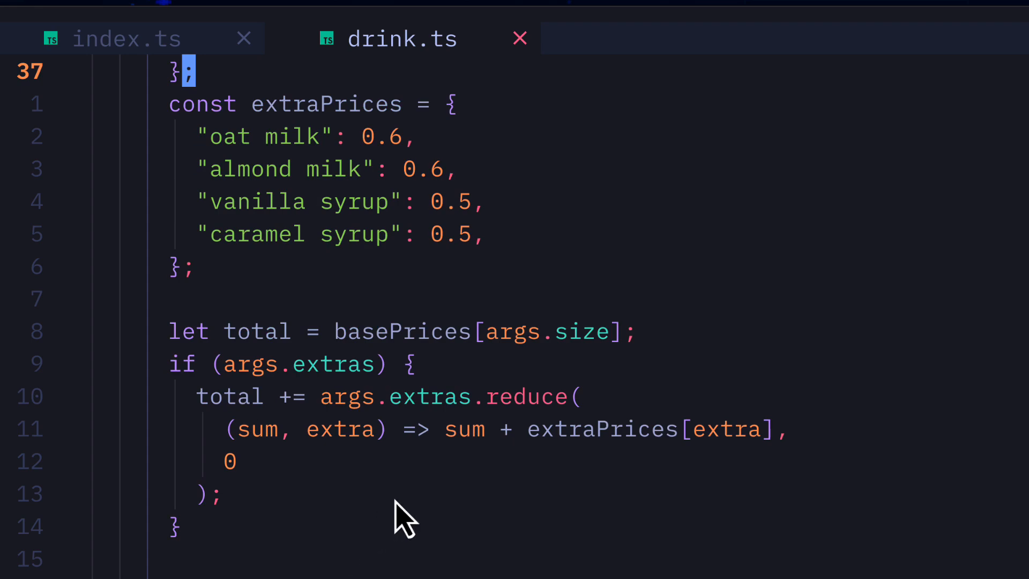
{"action": "mouse_move", "coordinate": [364, 499]}
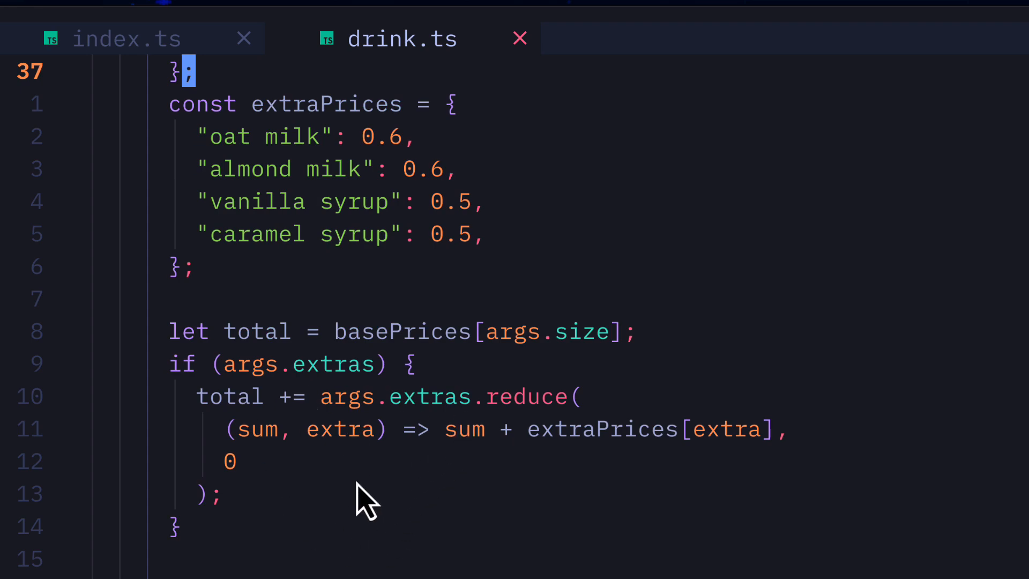
{"action": "scroll", "scroll_direction": "up", "scroll_amount": 3}
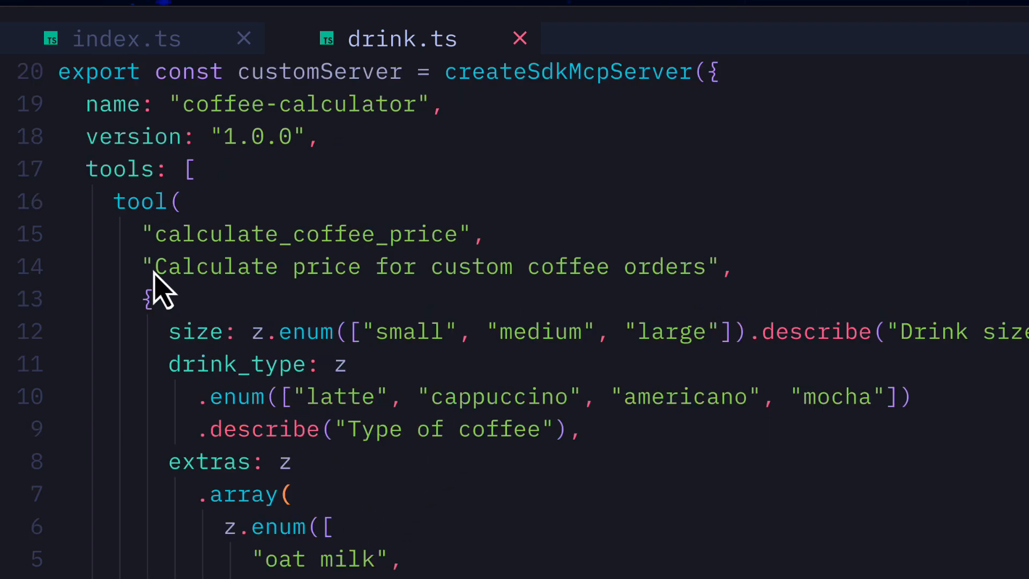
{"action": "left_click", "coordinate": [126, 39]}
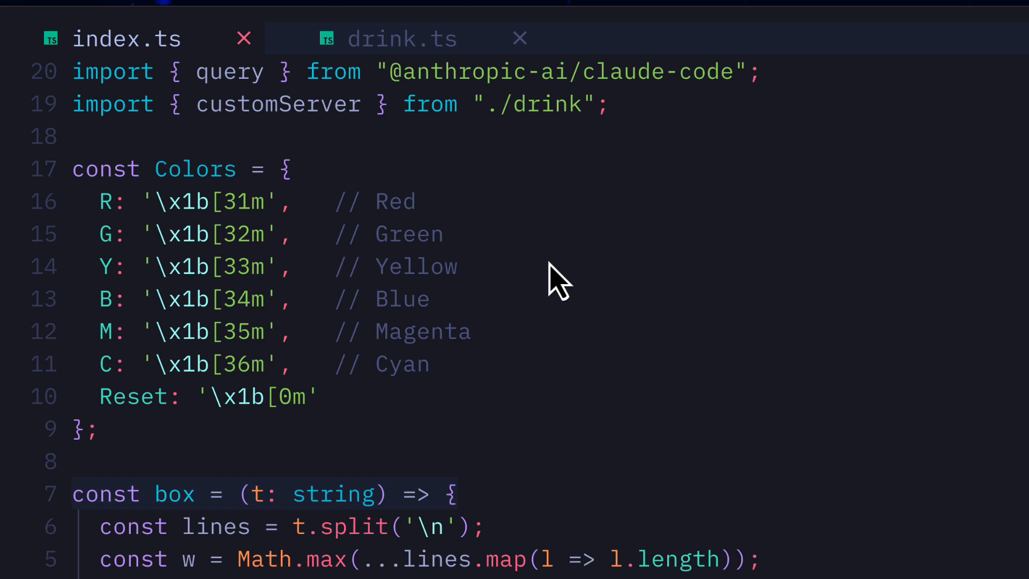
{"action": "mouse_move", "coordinate": [447, 161]}
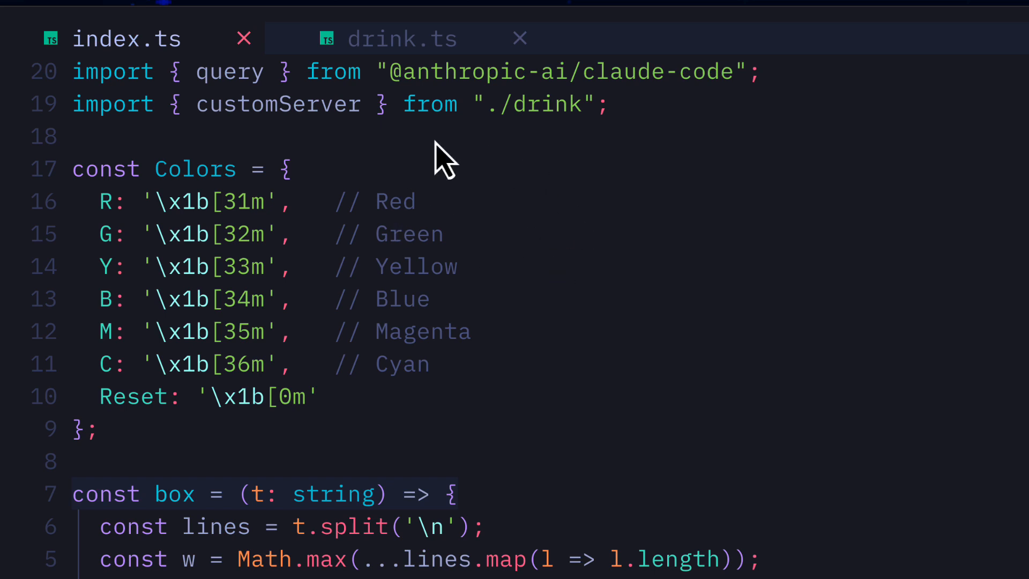
{"action": "mouse_move", "coordinate": [602, 179]}
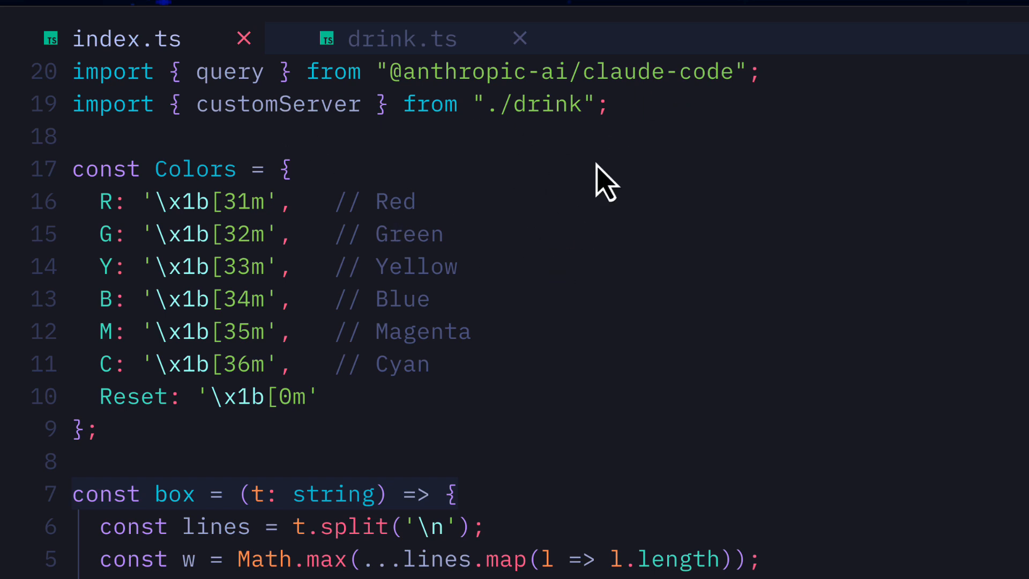
- Scroll index.ts past the mcpServers, allowedTools and appendSystemPrompt options, then return to drink.ts
{"action": "scroll", "scroll_direction": "down", "scroll_amount": 3}
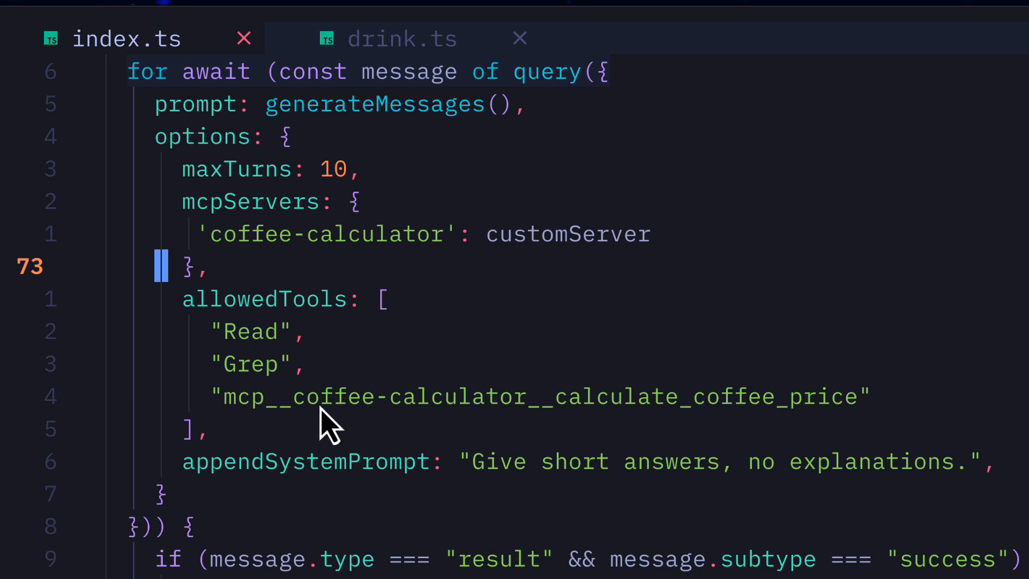
{"action": "mouse_move", "coordinate": [374, 485]}
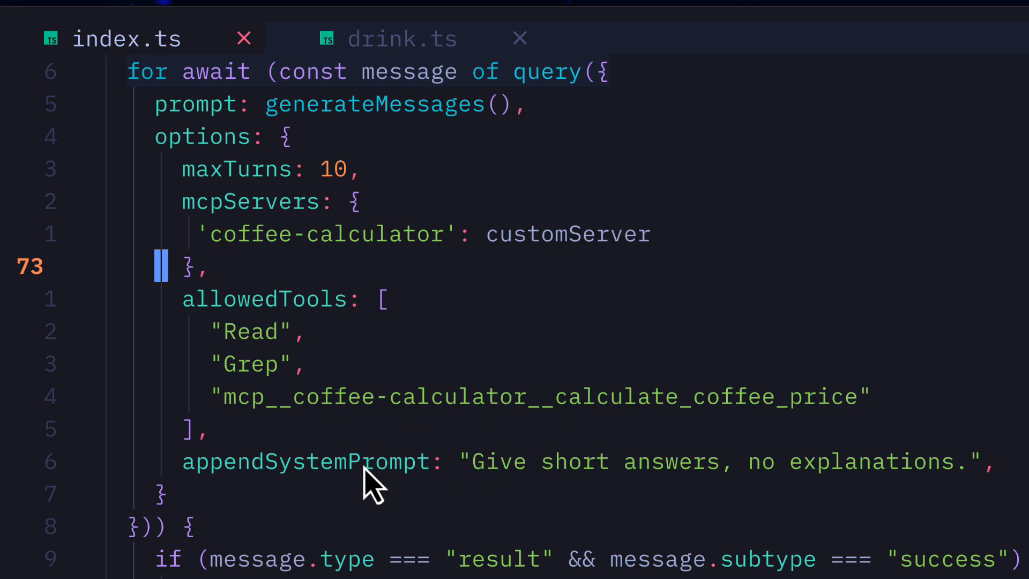
{"action": "mouse_move", "coordinate": [580, 518]}
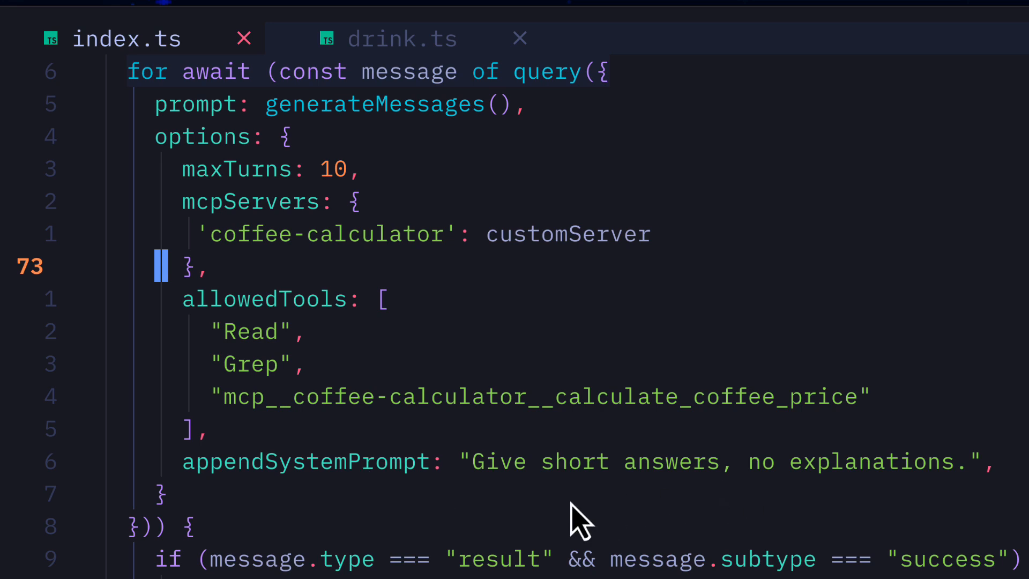
{"action": "left_click", "coordinate": [402, 38]}
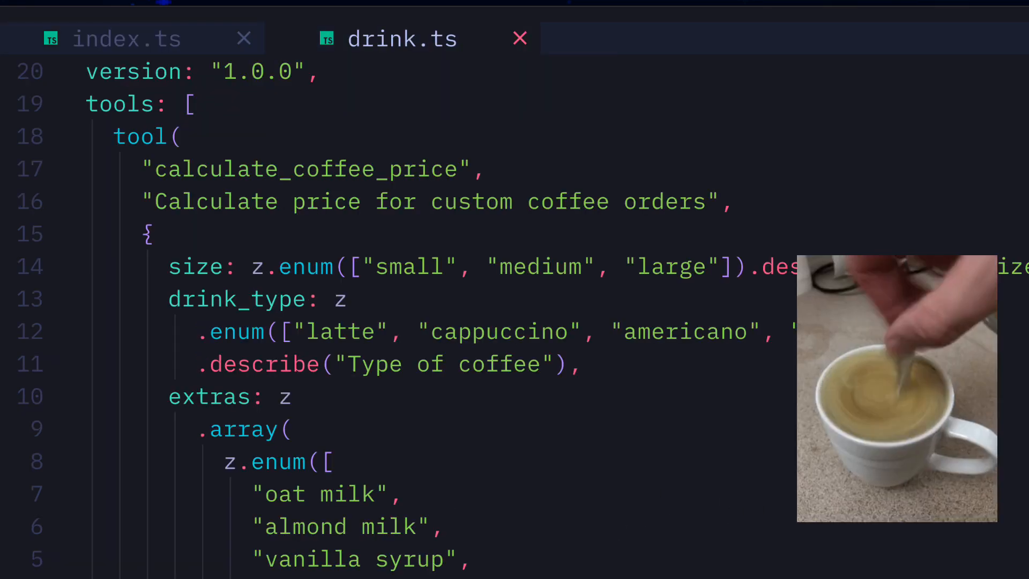
{"action": "scroll", "scroll_direction": "down", "scroll_amount": 3}
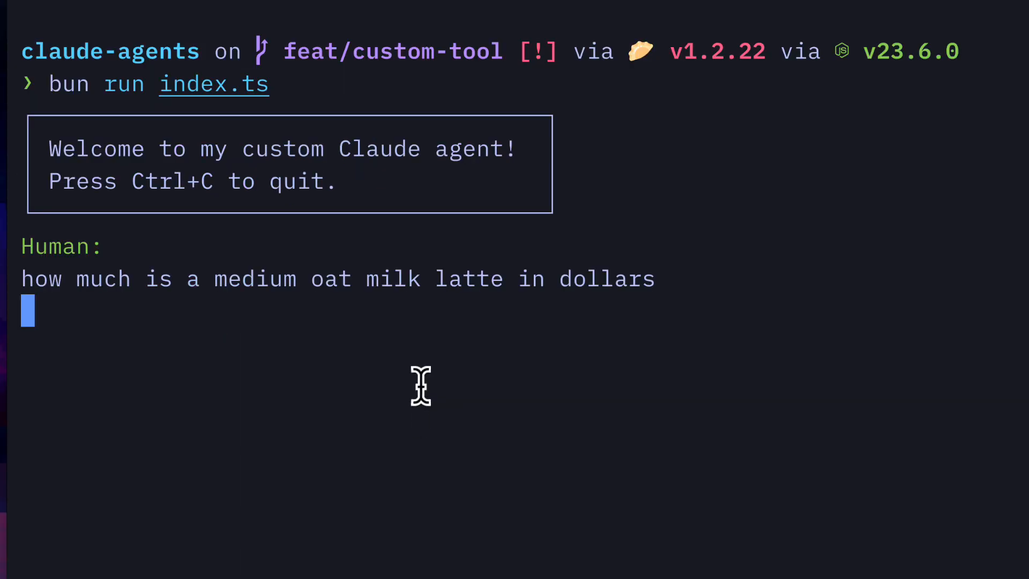
- Send the medium oat milk latte price question to the running agent
{"action": "key", "text": "Return"}
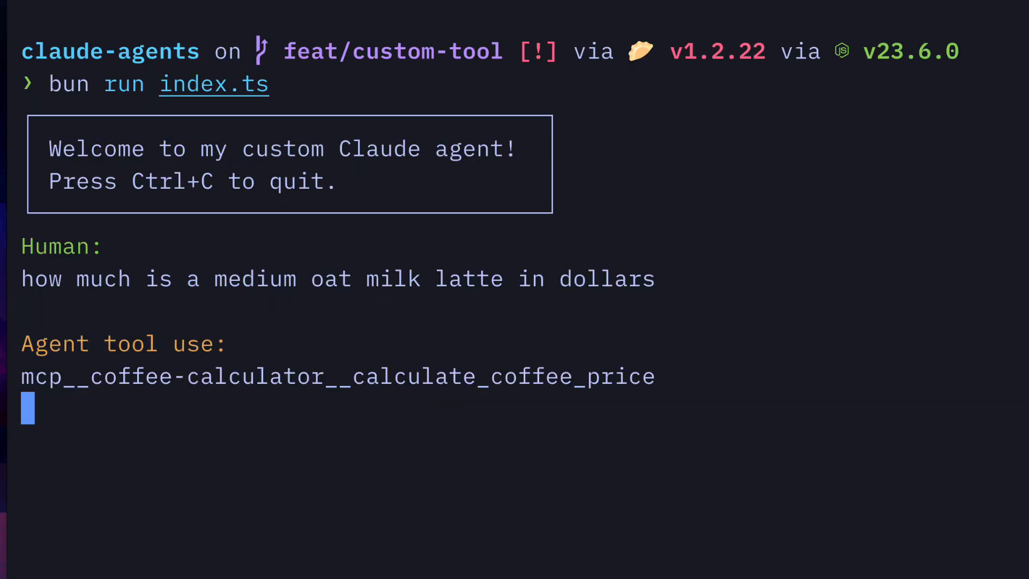
{"action": "scroll", "scroll_direction": "down", "scroll_amount": 3}
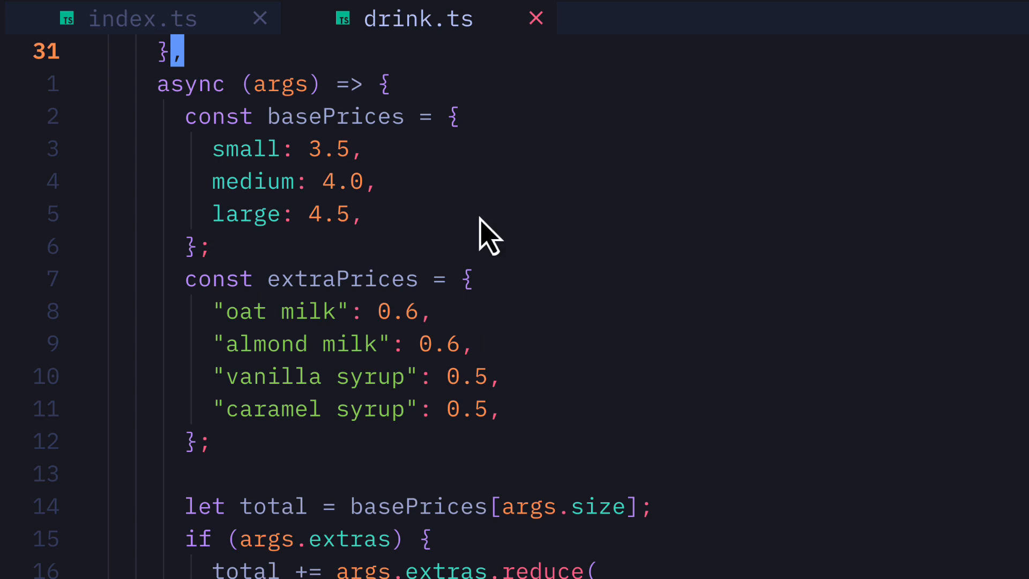
{"action": "mouse_move", "coordinate": [440, 265]}
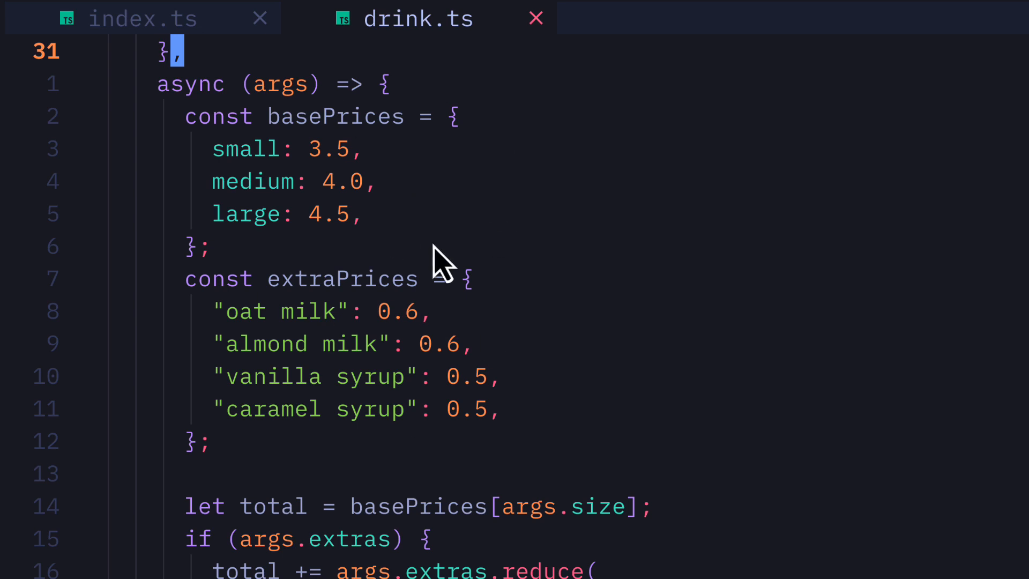
{"action": "mouse_move", "coordinate": [420, 276]}
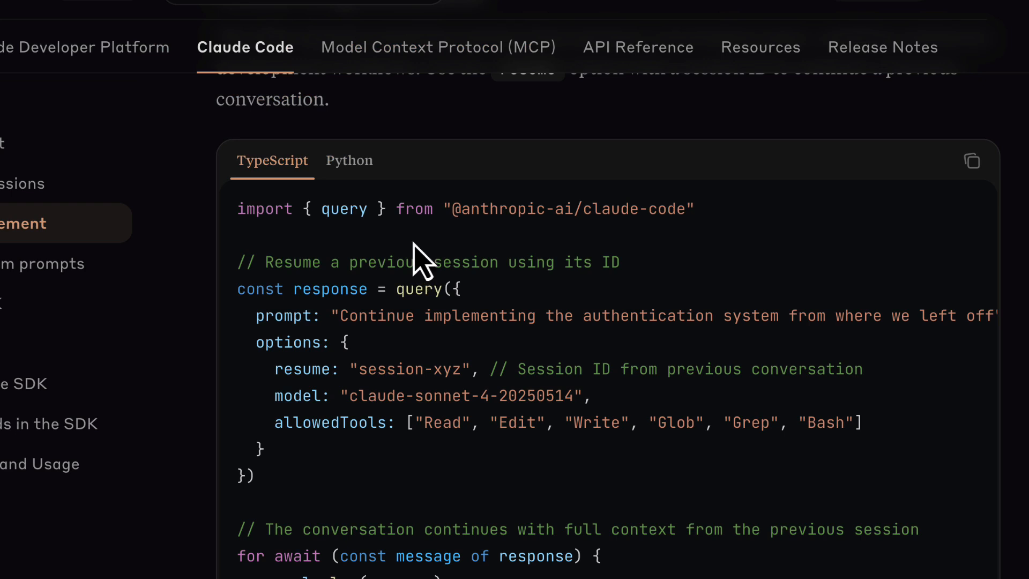
{"action": "mouse_move", "coordinate": [272, 377]}
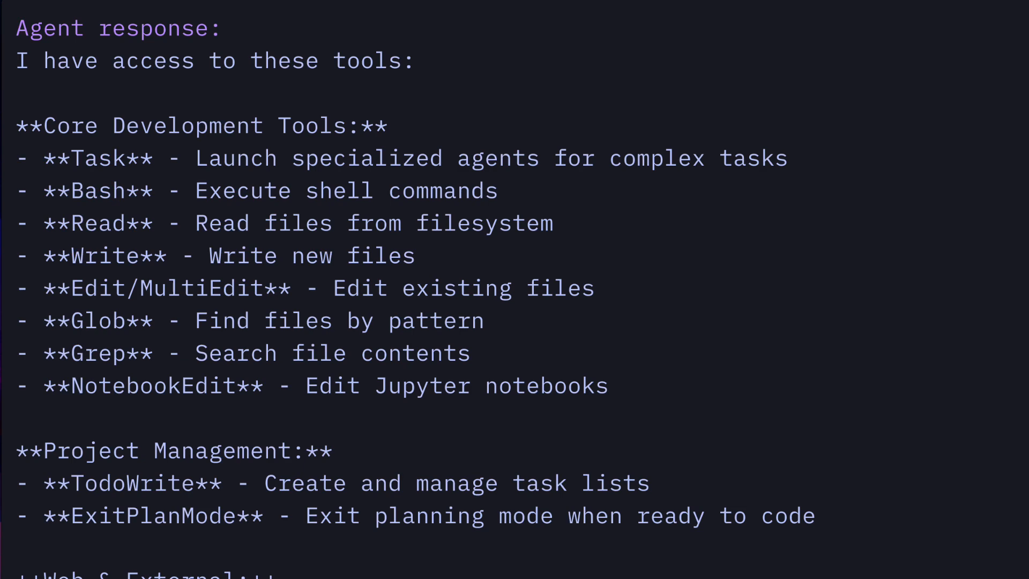
- Scroll the agent's tool list down to Web & External, System Management and coffee-calculator
{"action": "scroll", "scroll_direction": "down", "scroll_amount": 3}
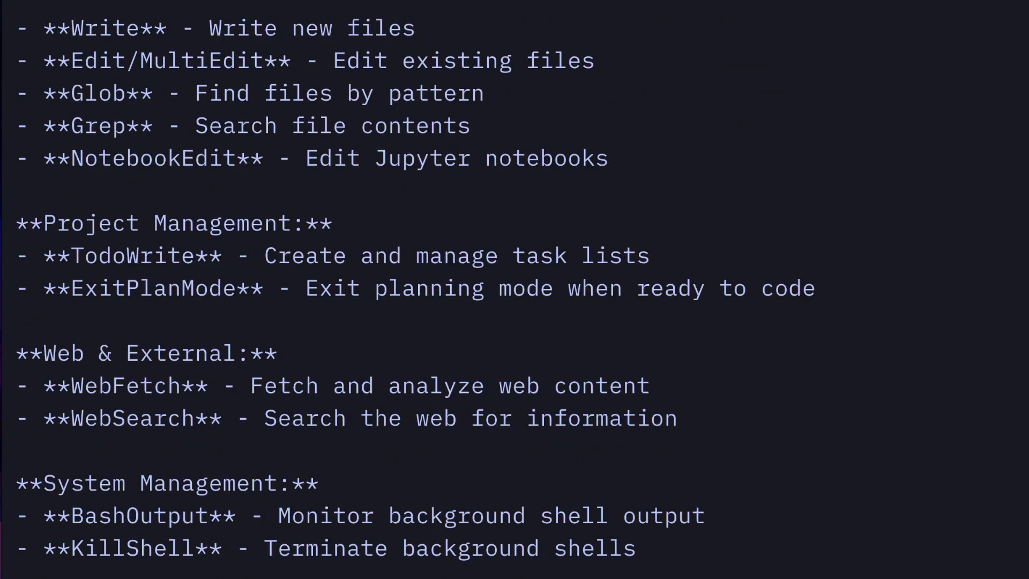
{"action": "scroll", "scroll_direction": "down", "scroll_amount": 3}
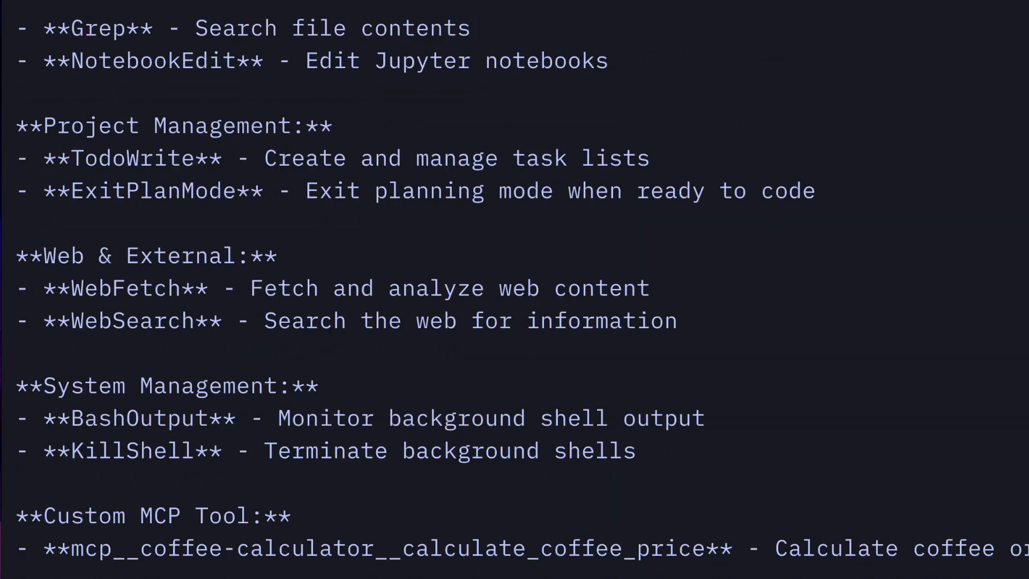